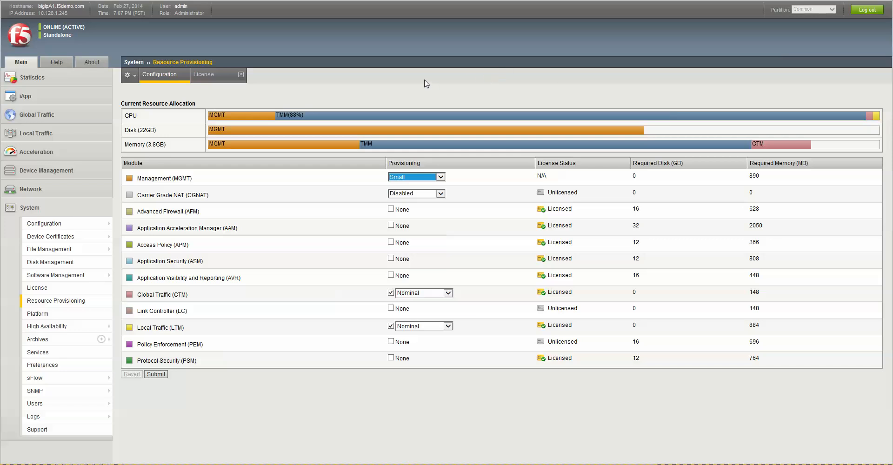
pyautogui.moveTo(194, 301)
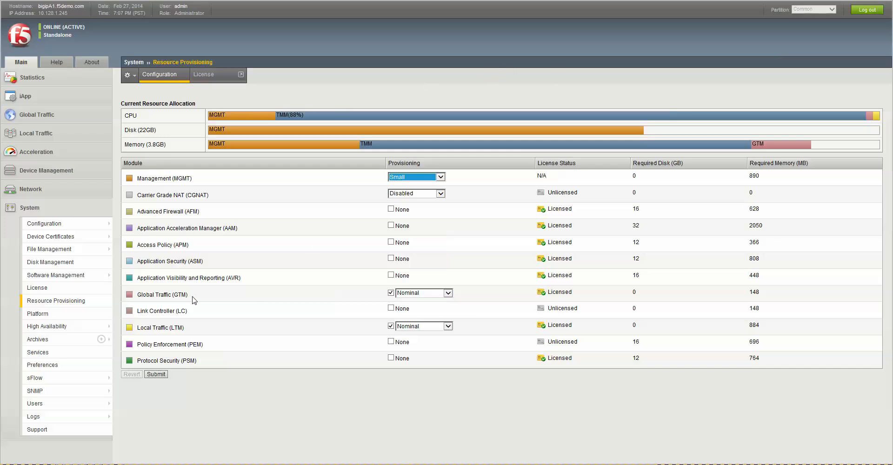
pyautogui.moveTo(38, 340)
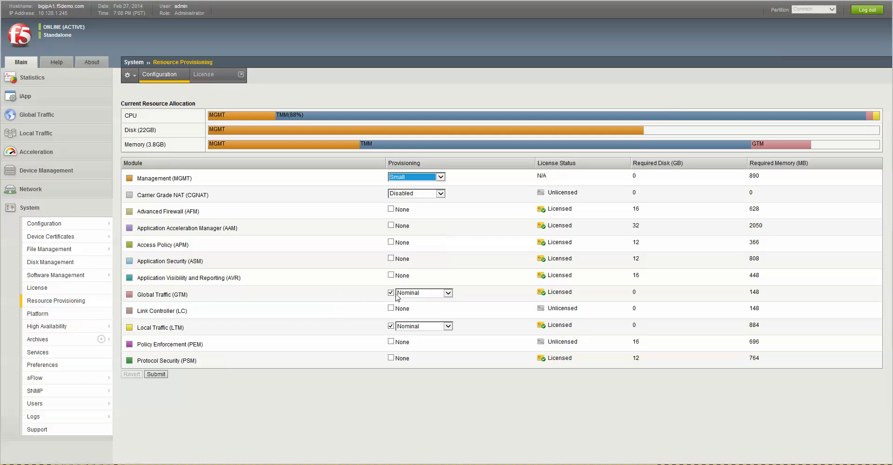
pyautogui.moveTo(360, 298)
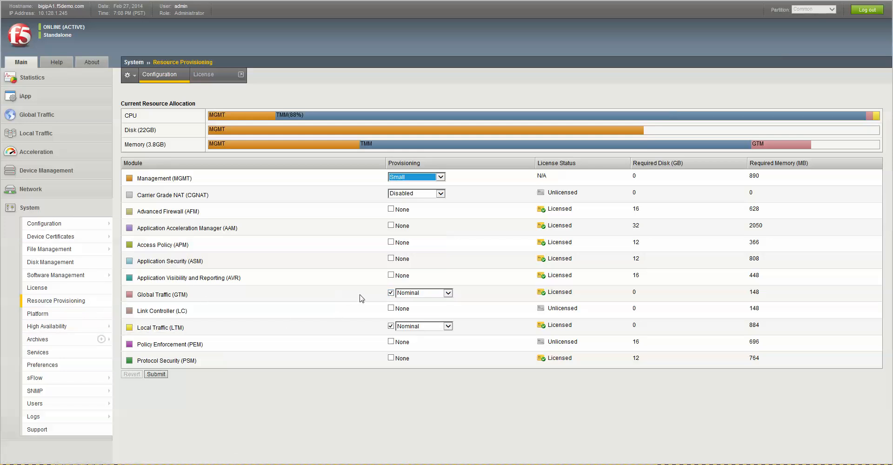
pyautogui.moveTo(206, 327)
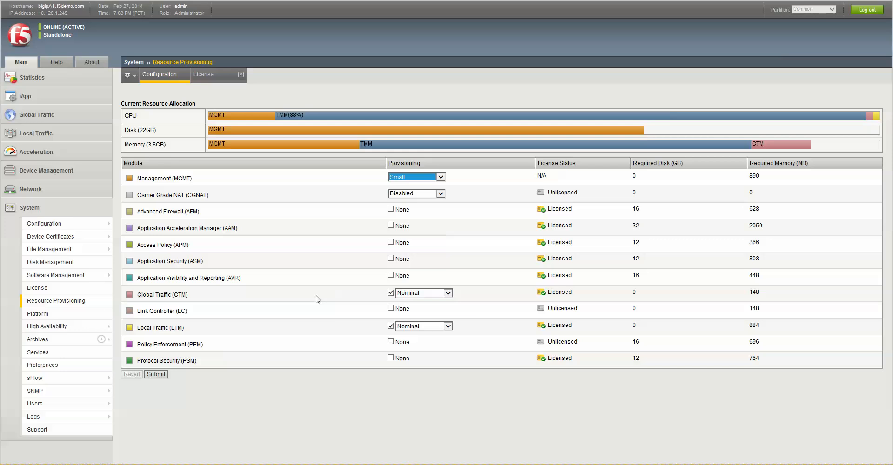
pyautogui.moveTo(561, 302)
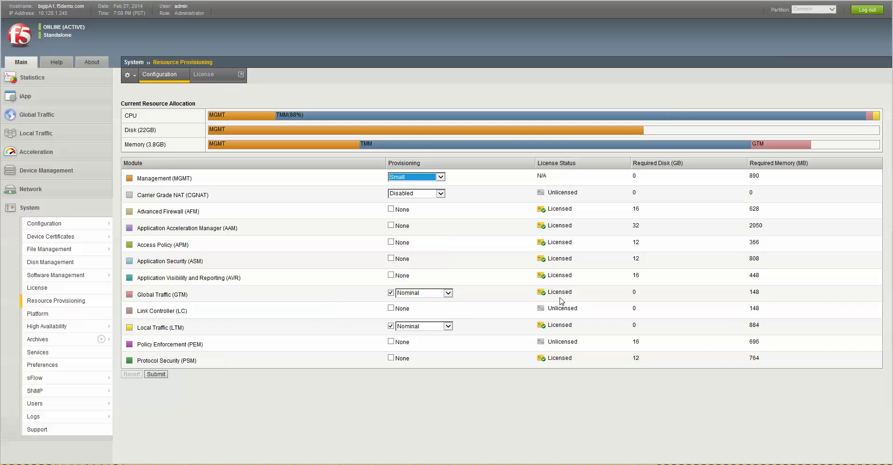
pyautogui.moveTo(547, 294)
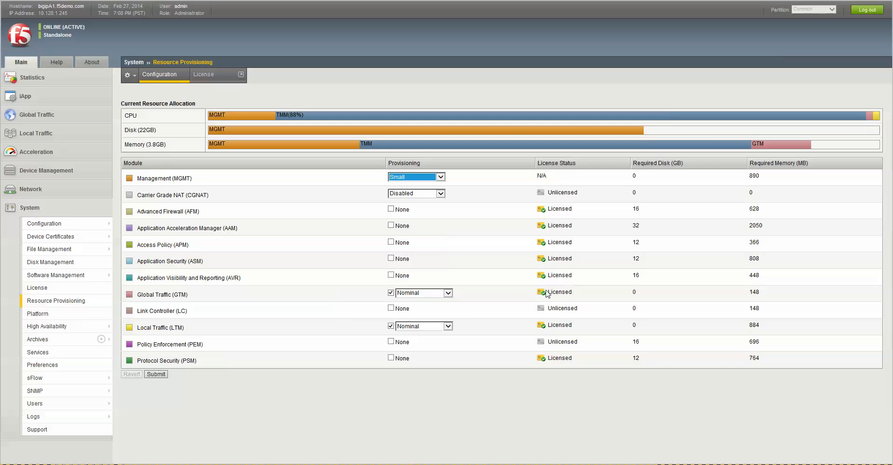
pyautogui.moveTo(530, 297)
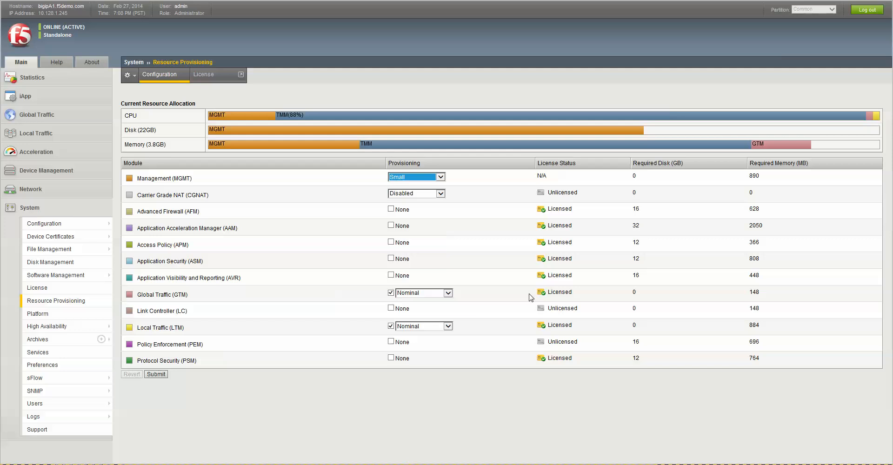
pyautogui.moveTo(502, 297)
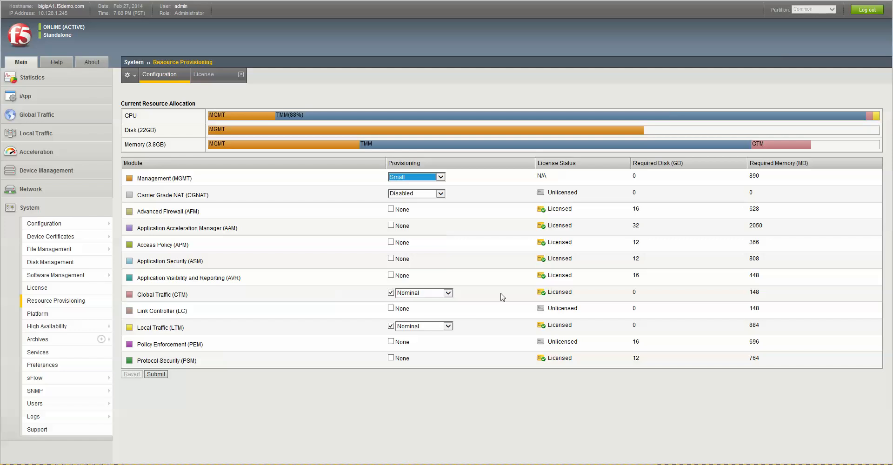
pyautogui.moveTo(211, 182)
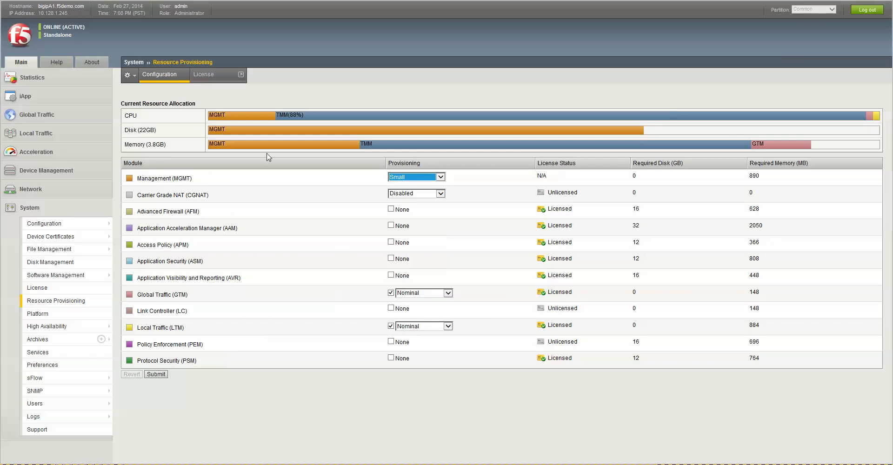
pyautogui.moveTo(280, 289)
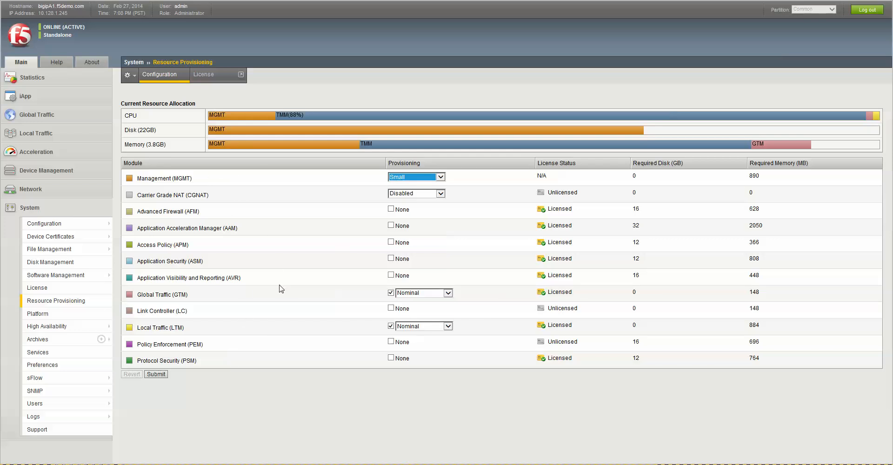
pyautogui.moveTo(276, 296)
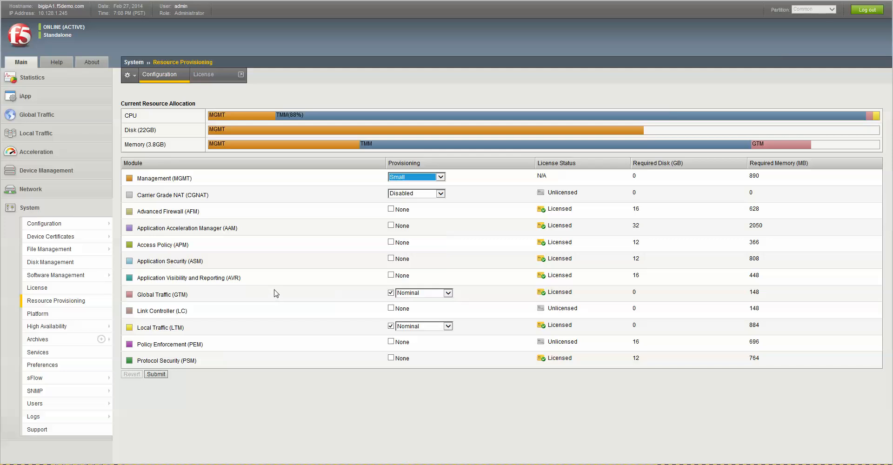
pyautogui.moveTo(273, 296)
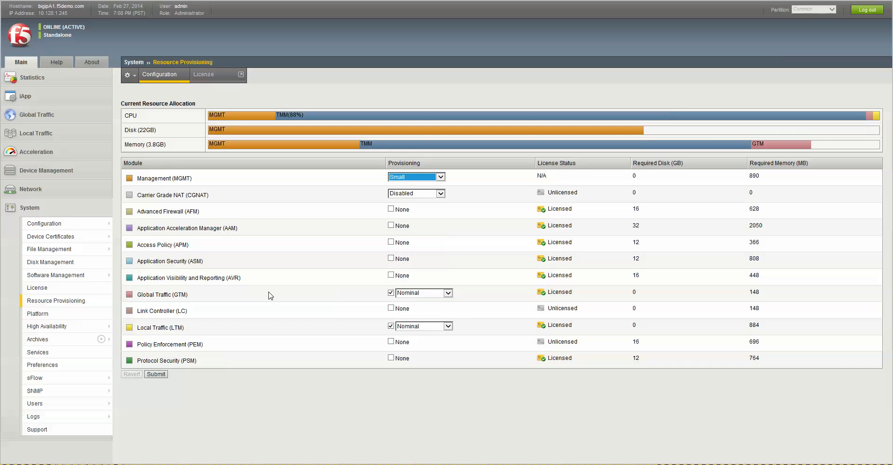
pyautogui.moveTo(273, 296)
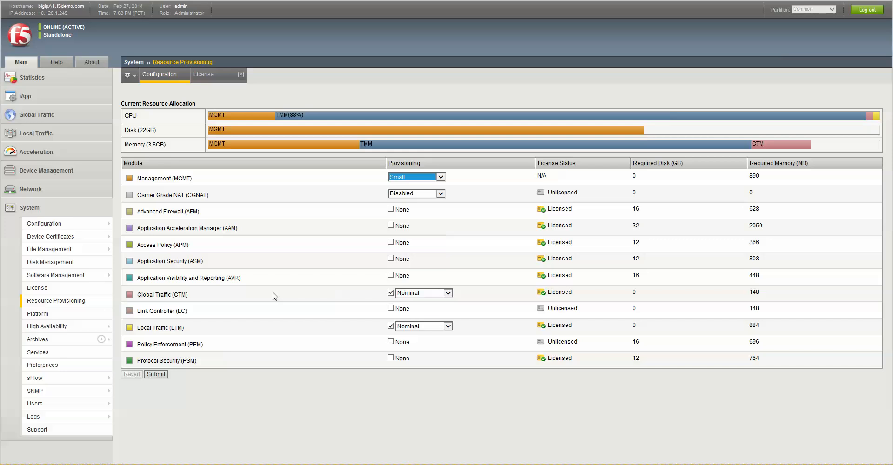
pyautogui.moveTo(218, 296)
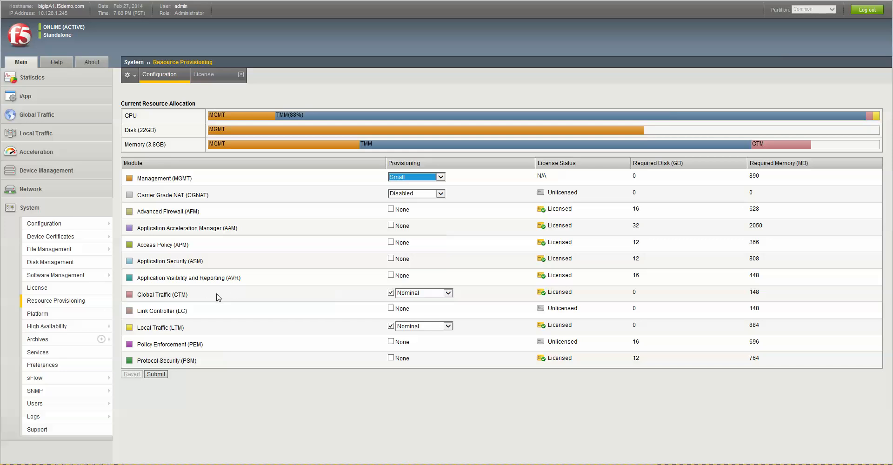
# Show the Network > Self IPs list with 10.128.10.240 and 10.128.20.240, then expand Global Traffic.
pyautogui.click(30, 189)
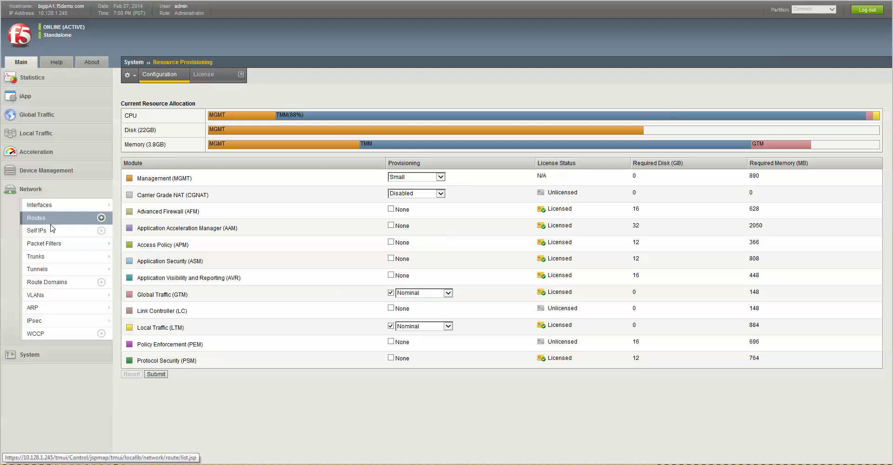
pyautogui.click(36, 231)
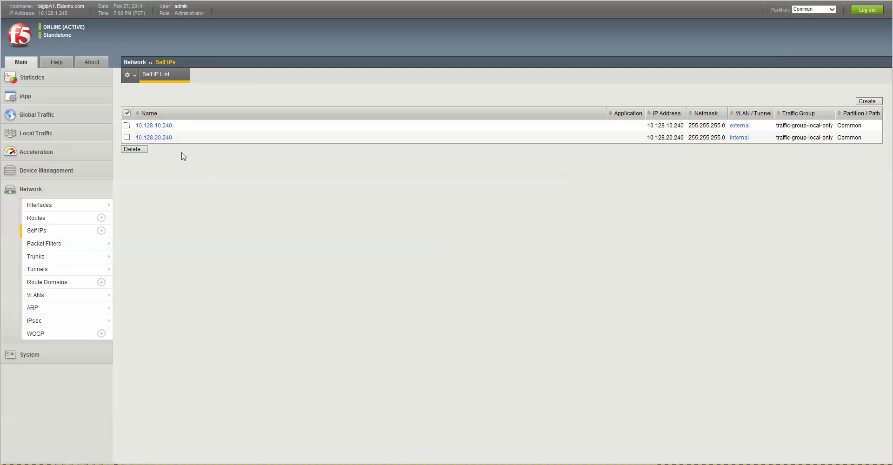
pyautogui.moveTo(779, 157)
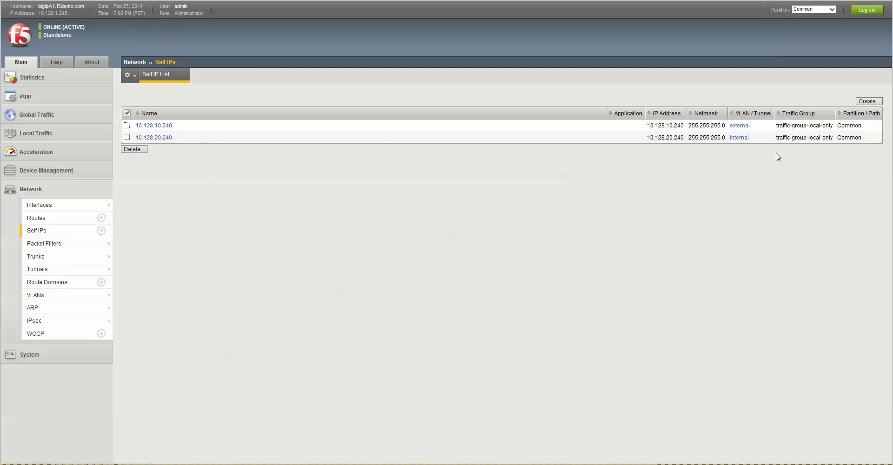
pyautogui.moveTo(507, 141)
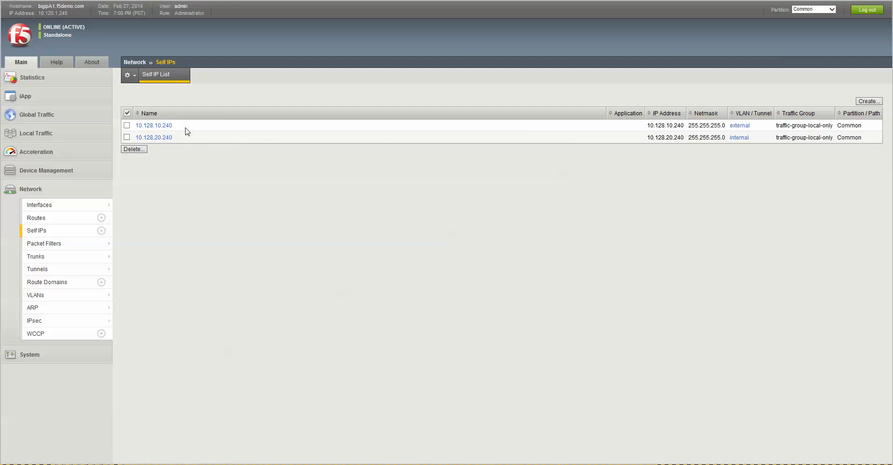
pyautogui.moveTo(36, 114)
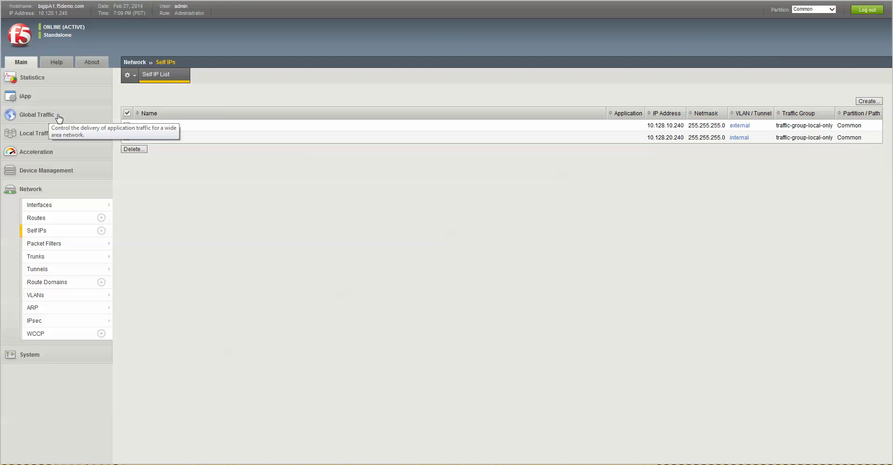
pyautogui.moveTo(65, 230)
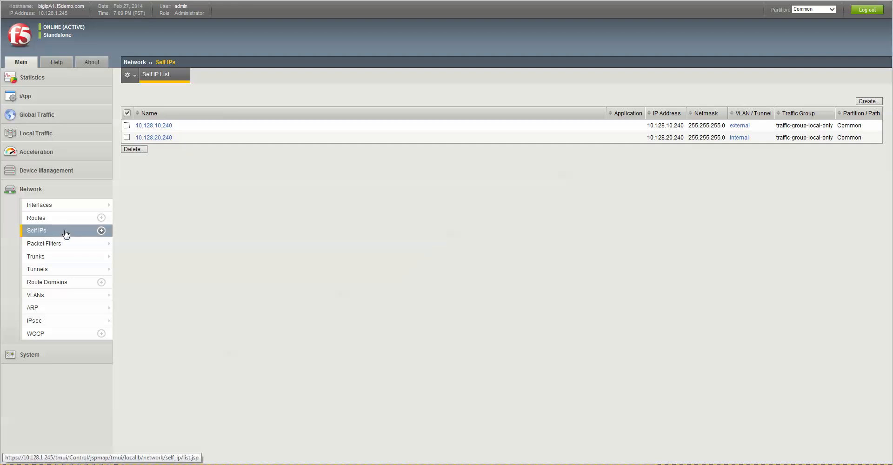
pyautogui.click(36, 114)
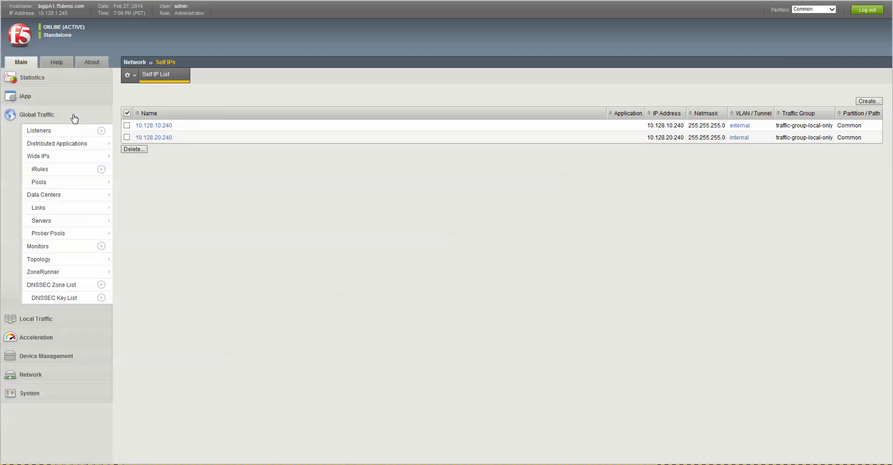
# Create a DNS listener at 10.128.10.240 over UDP with the dns profile on all VLANs.
pyautogui.click(39, 131)
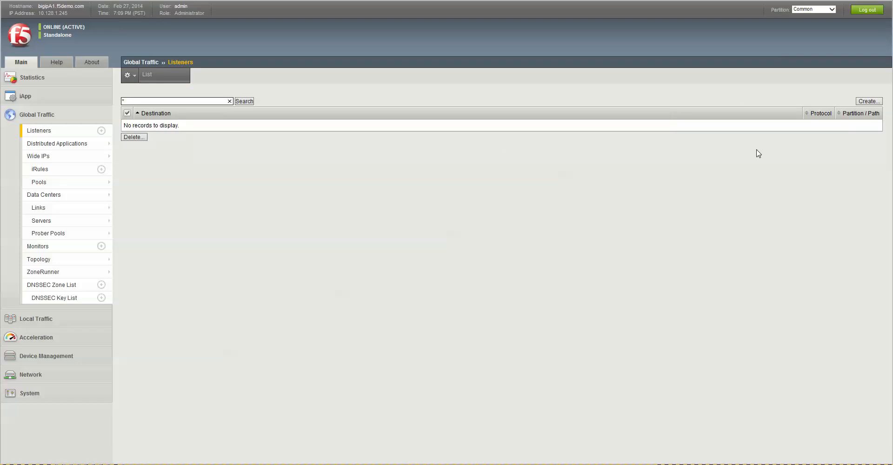
pyautogui.moveTo(45, 134)
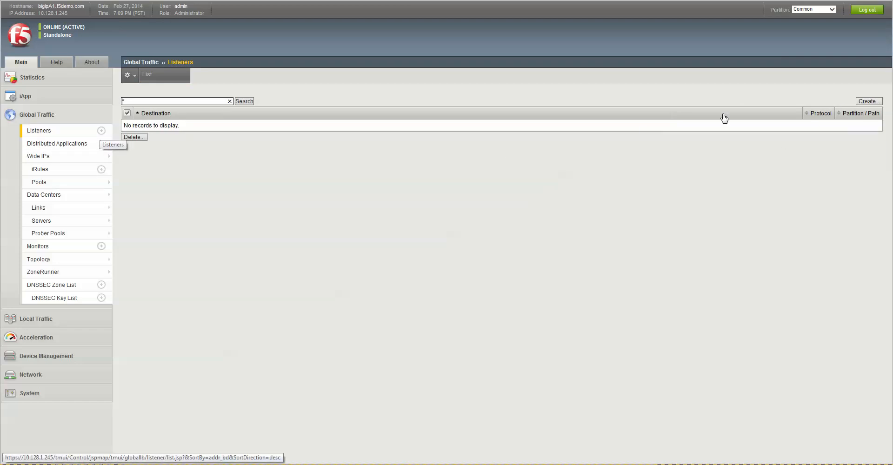
pyautogui.click(868, 100)
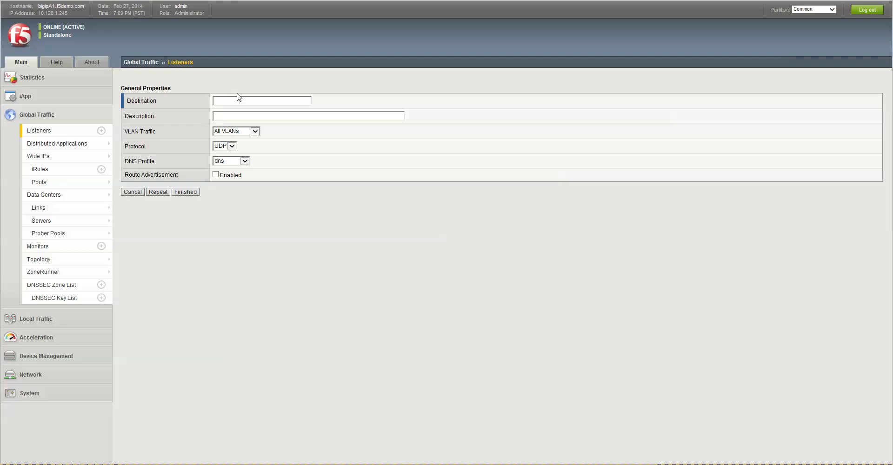
pyautogui.write('10.128.10.240')
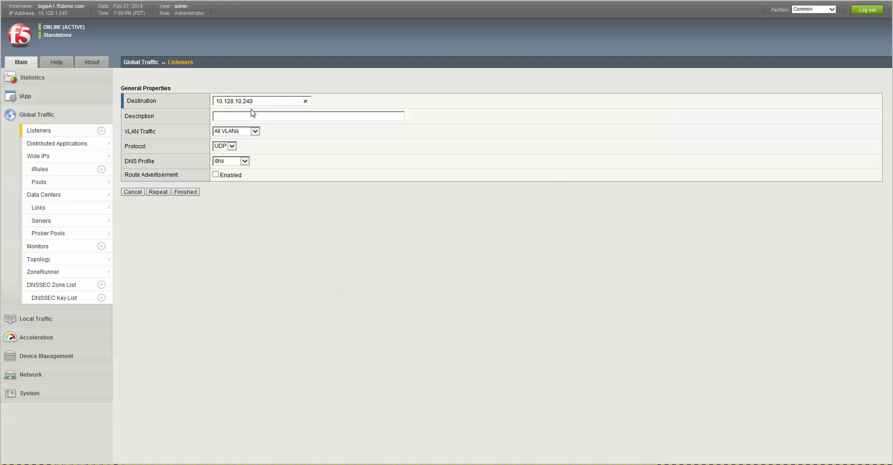
pyautogui.moveTo(240, 169)
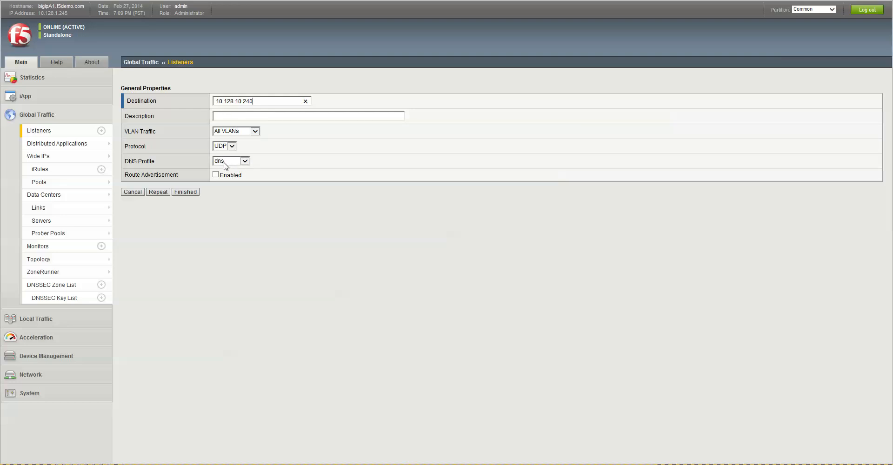
pyautogui.moveTo(229, 205)
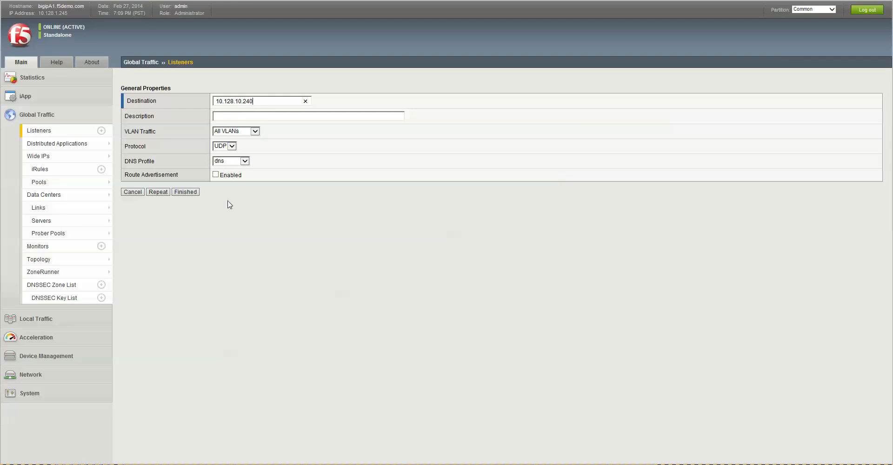
pyautogui.click(185, 191)
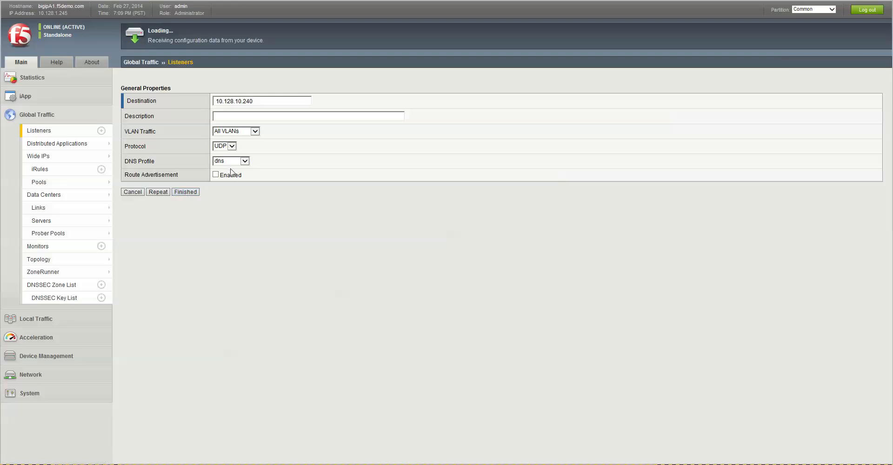
# Show the dns service profile under Local Traffic > Profiles > Services > DNS.
pyautogui.click(185, 192)
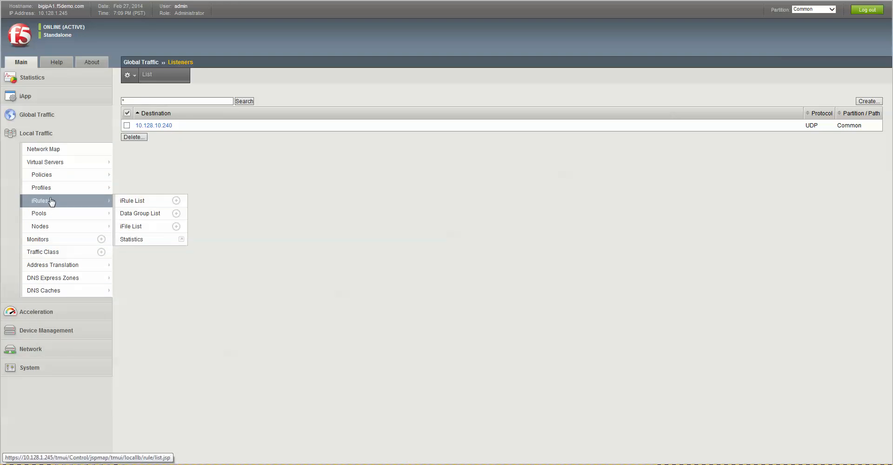
pyautogui.moveTo(41, 187)
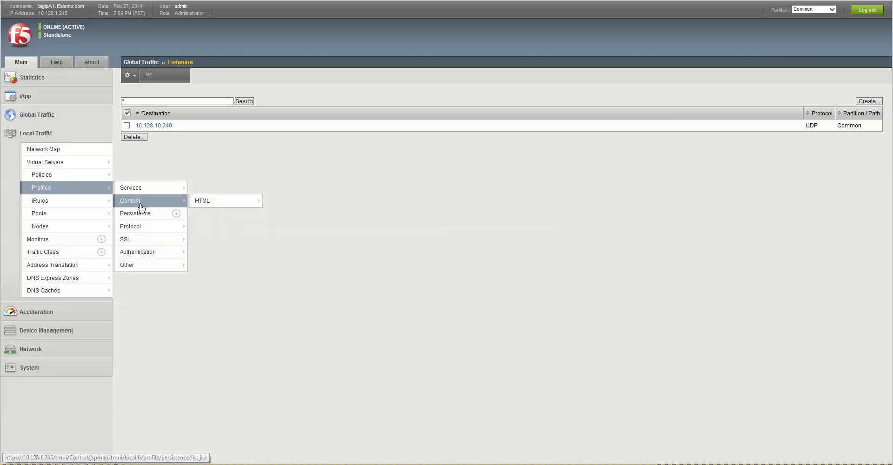
pyautogui.moveTo(130, 187)
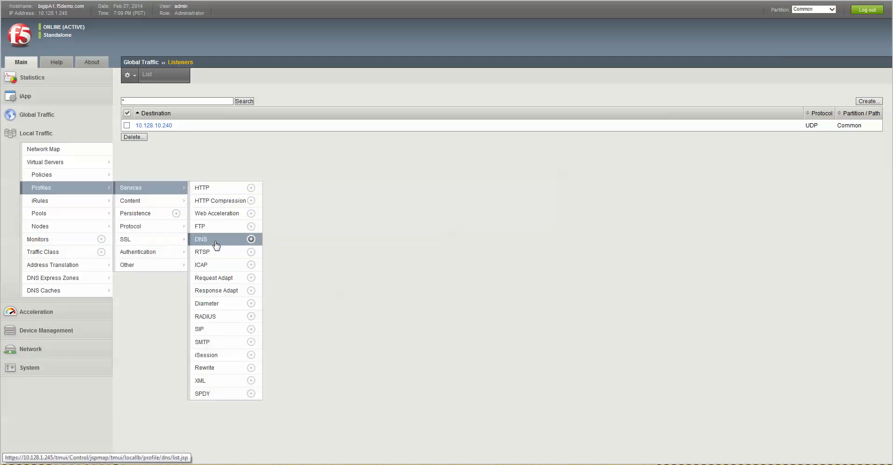
pyautogui.click(201, 239)
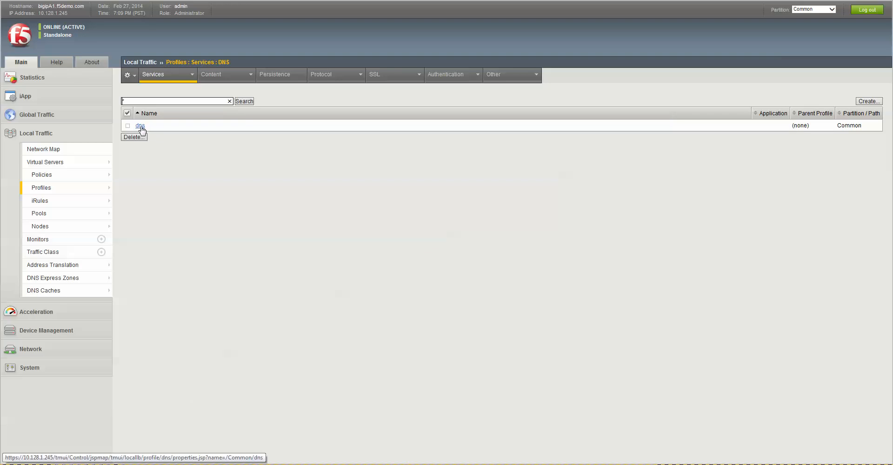
pyautogui.click(140, 125)
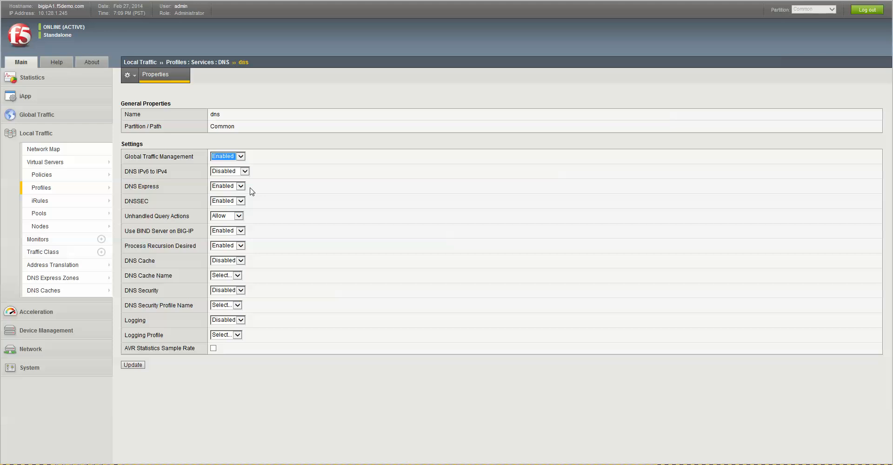
pyautogui.moveTo(244, 189)
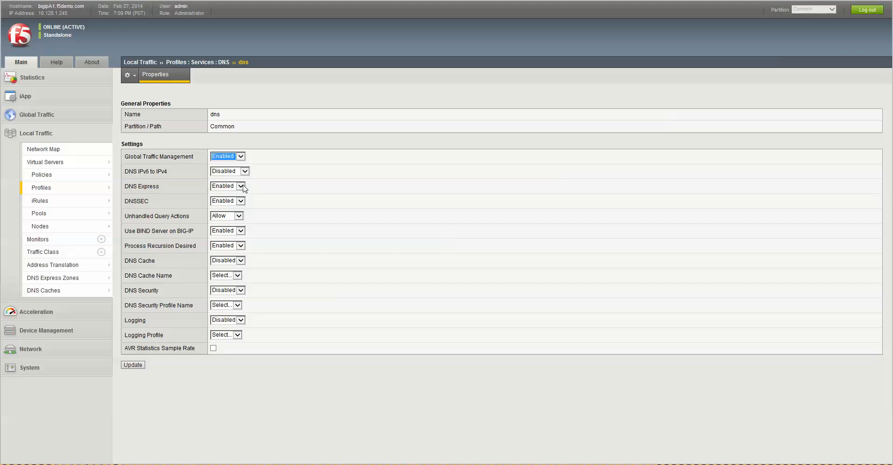
pyautogui.moveTo(233, 190)
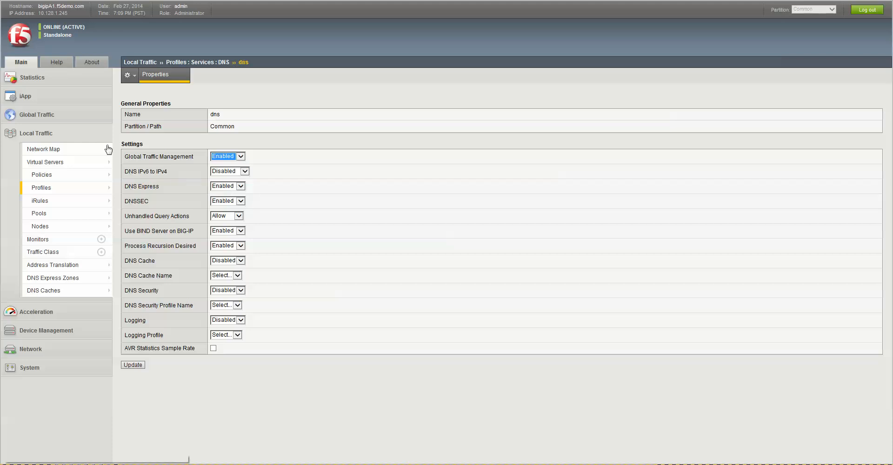
pyautogui.moveTo(159, 329)
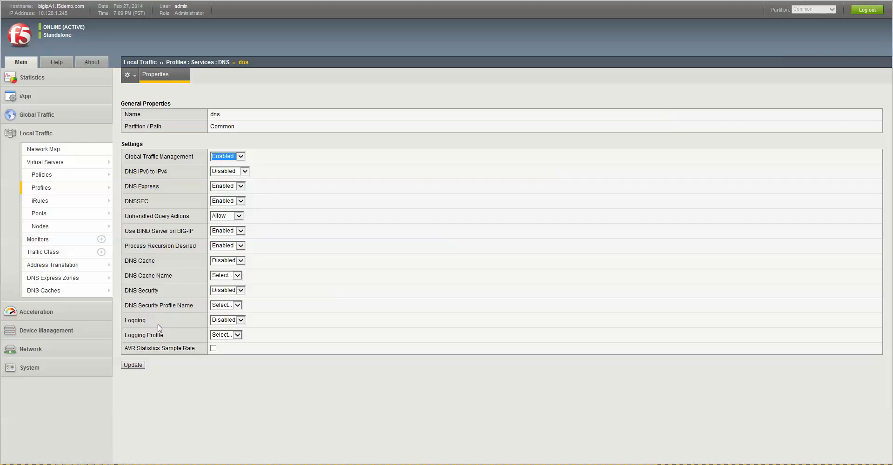
pyautogui.moveTo(174, 201)
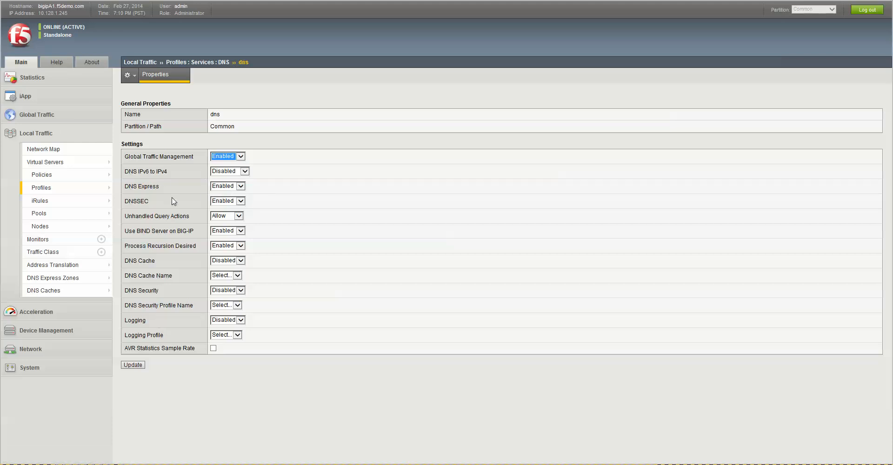
pyautogui.moveTo(169, 177)
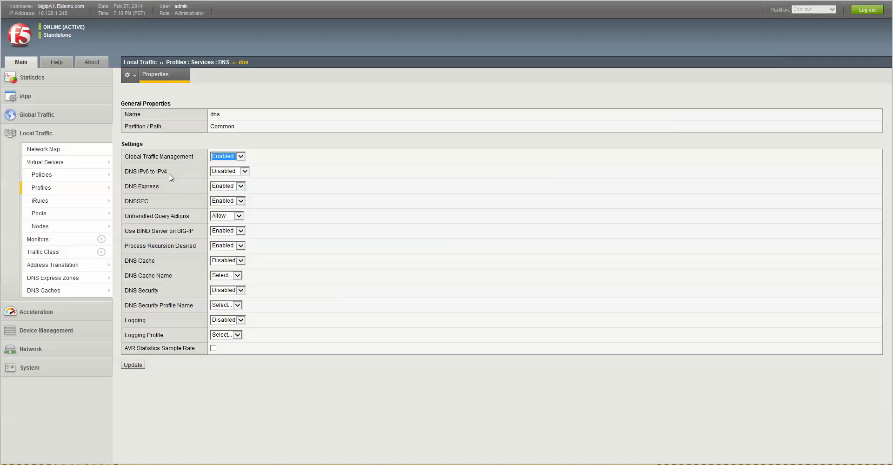
pyautogui.moveTo(160, 315)
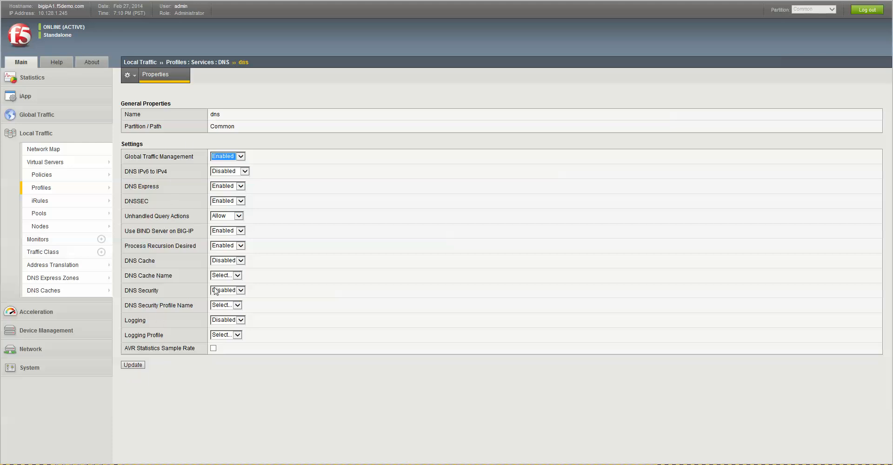
pyautogui.moveTo(196, 193)
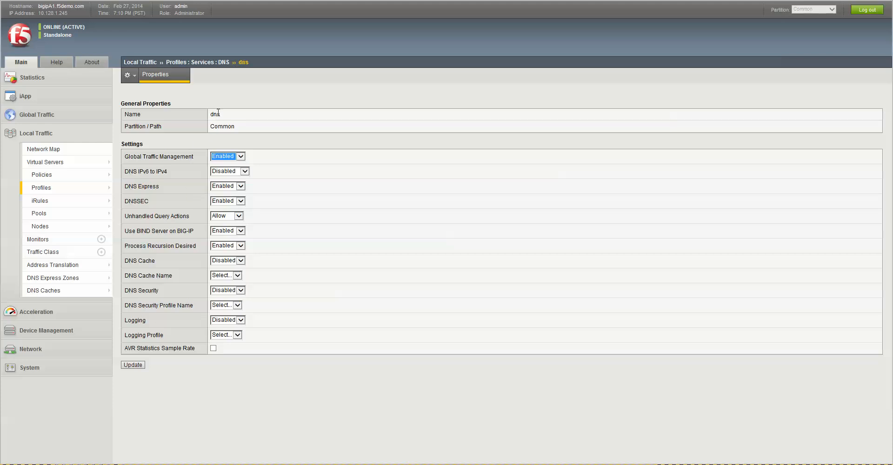
pyautogui.moveTo(182, 194)
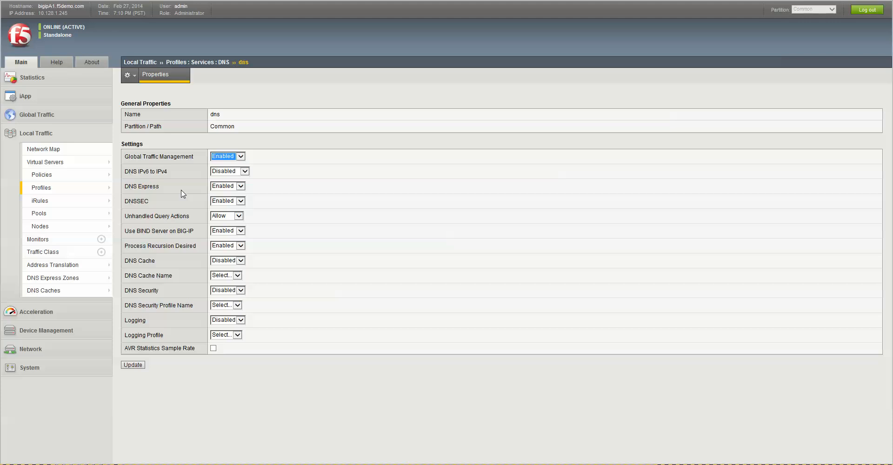
pyautogui.moveTo(120, 301)
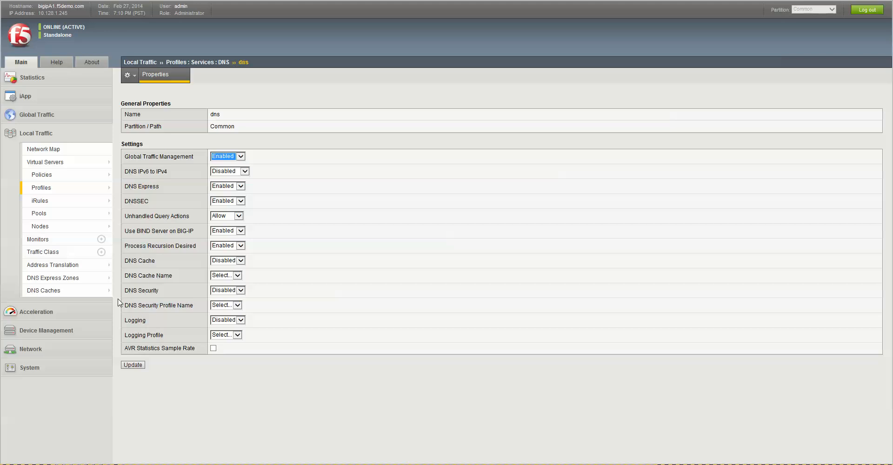
# Start a new ZoneRunner master zone dnstest.com in the external view with manual record creation.
pyautogui.click(36, 115)
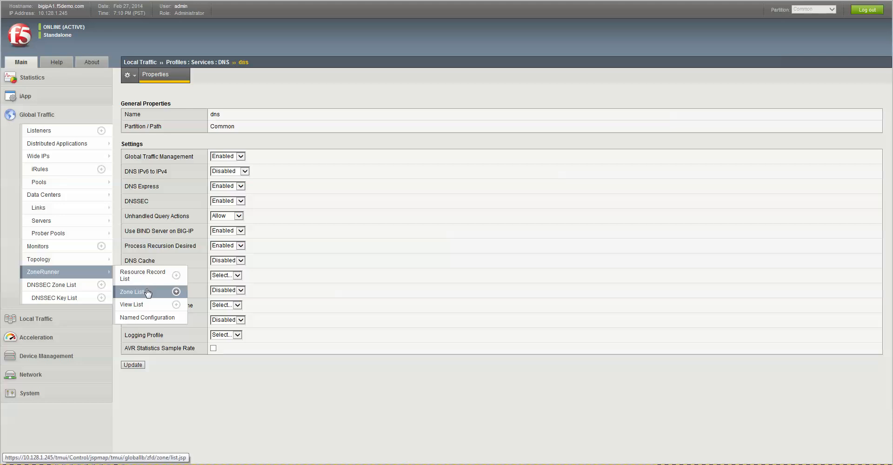
pyautogui.click(134, 291)
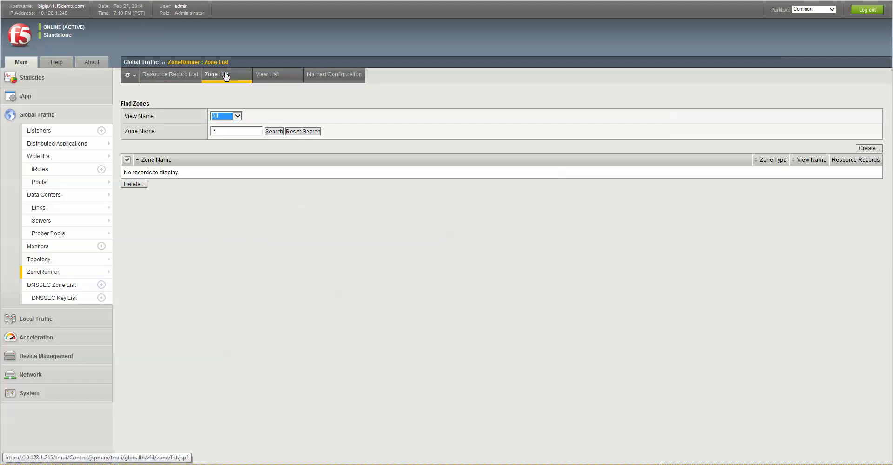
pyautogui.click(868, 148)
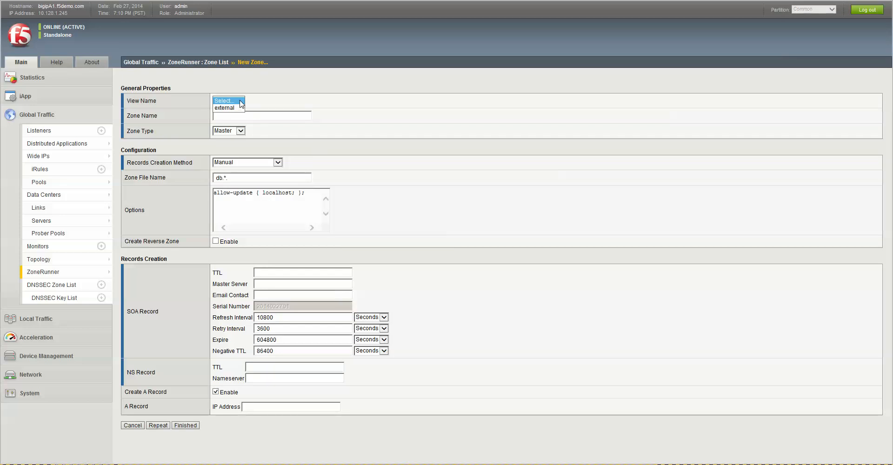
pyautogui.click(224, 108)
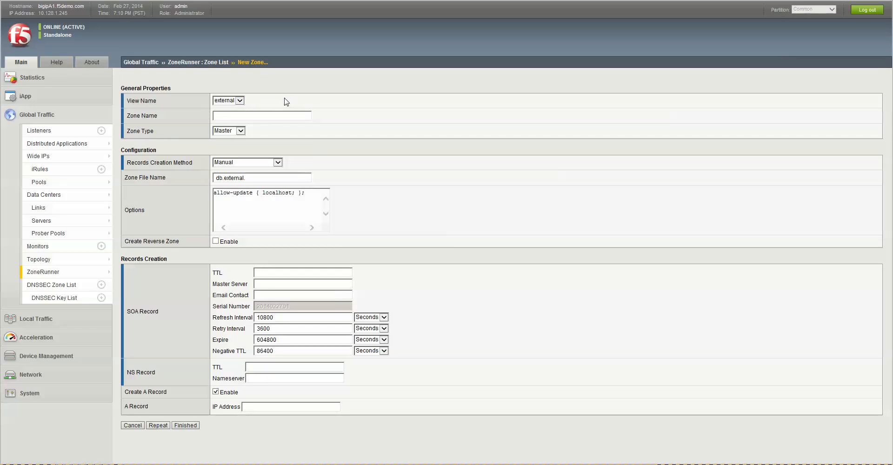
pyautogui.write('dnstest.com')
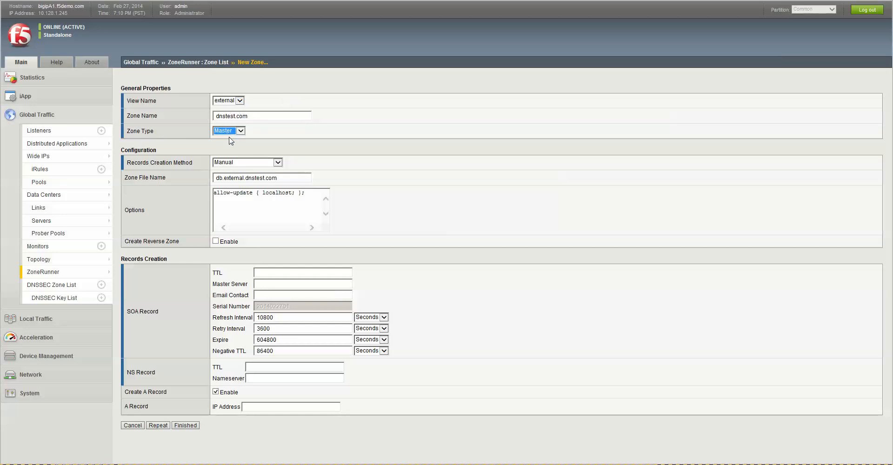
pyautogui.click(247, 162)
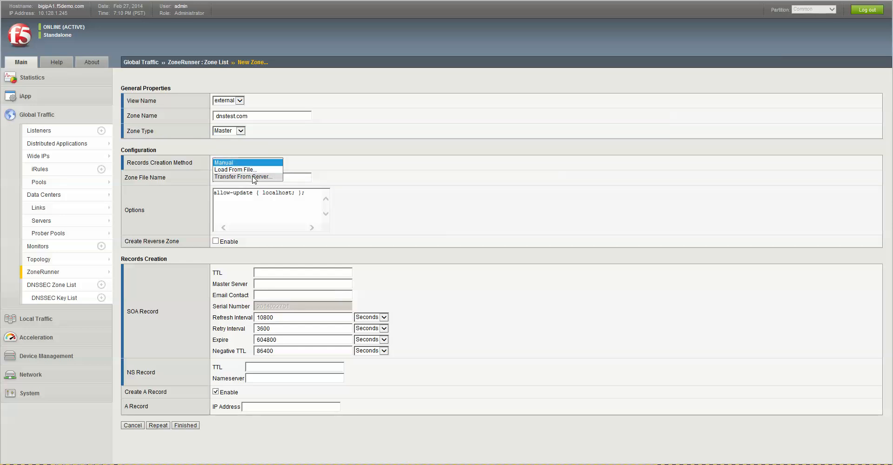
pyautogui.click(247, 162)
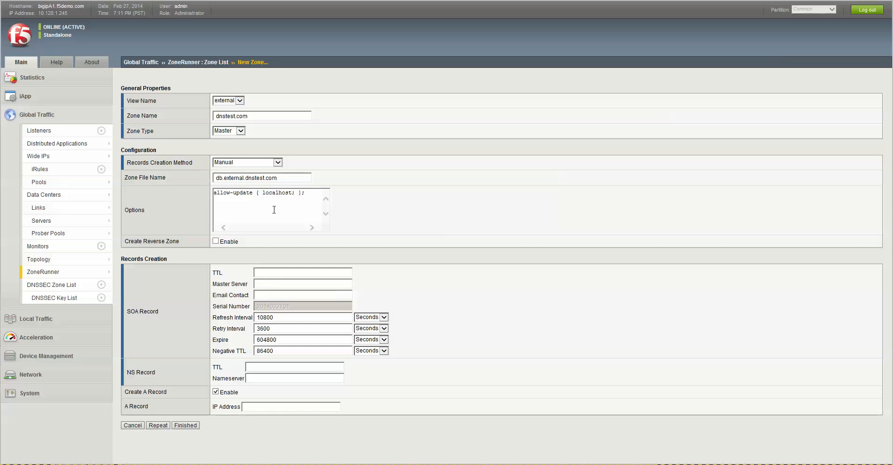
pyautogui.moveTo(278, 201)
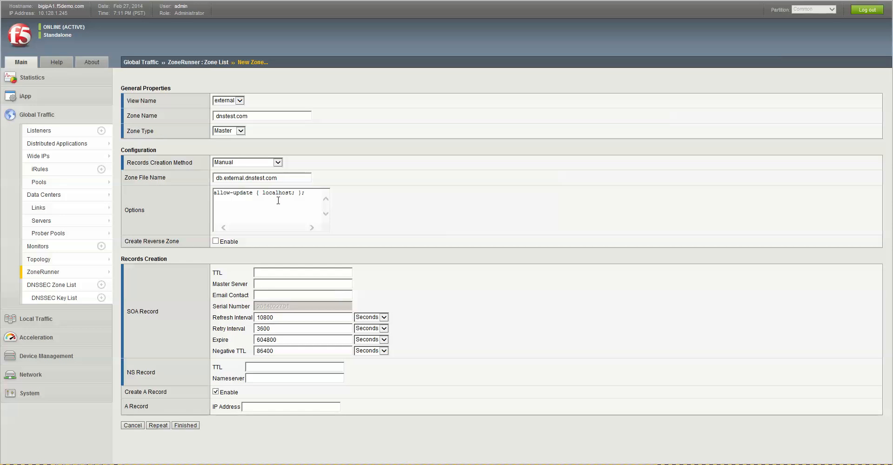
pyautogui.moveTo(265, 205)
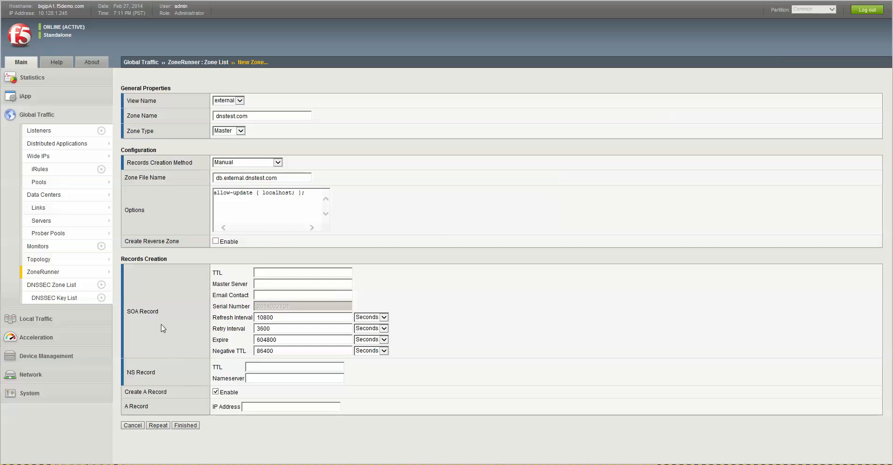
pyautogui.moveTo(152, 373)
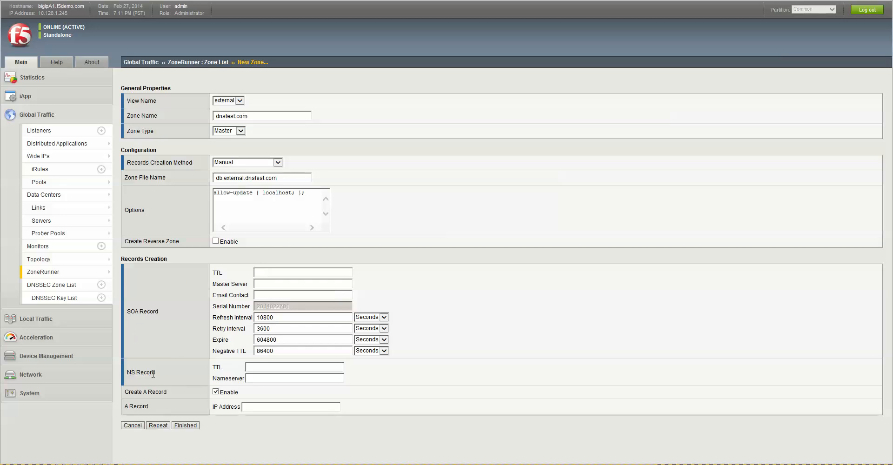
pyautogui.moveTo(468, 307)
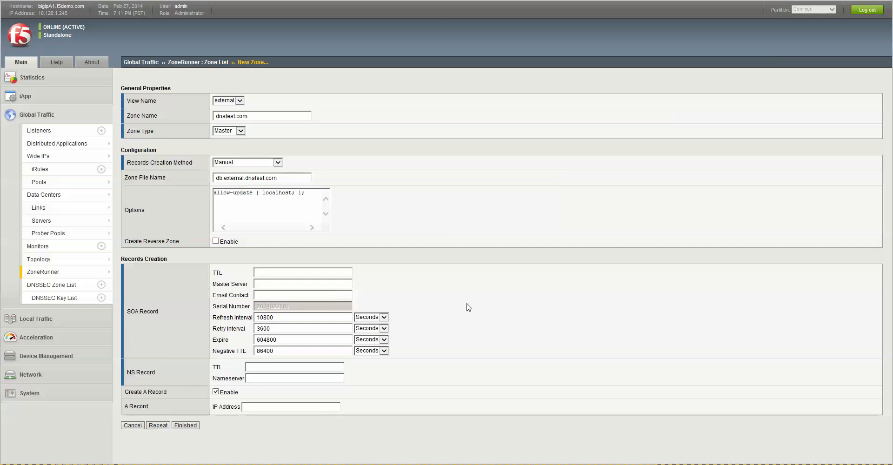
# Enter SOA TTL 500, master server bigip1, contact hostmaster.bigip1, keeping seconds as refresh unit.
pyautogui.write('5')
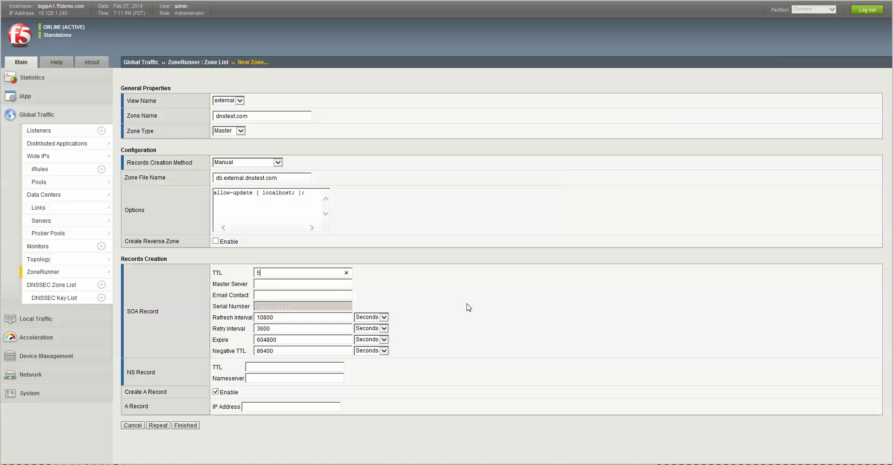
pyautogui.write('00')
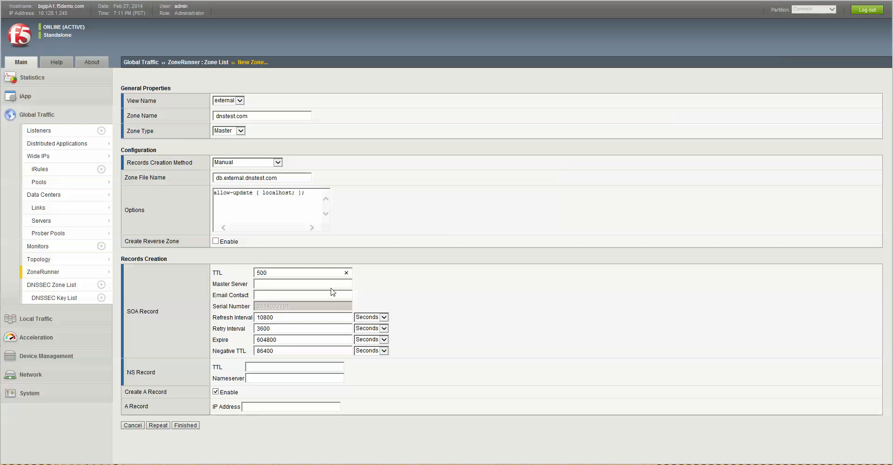
pyautogui.write('bigip1')
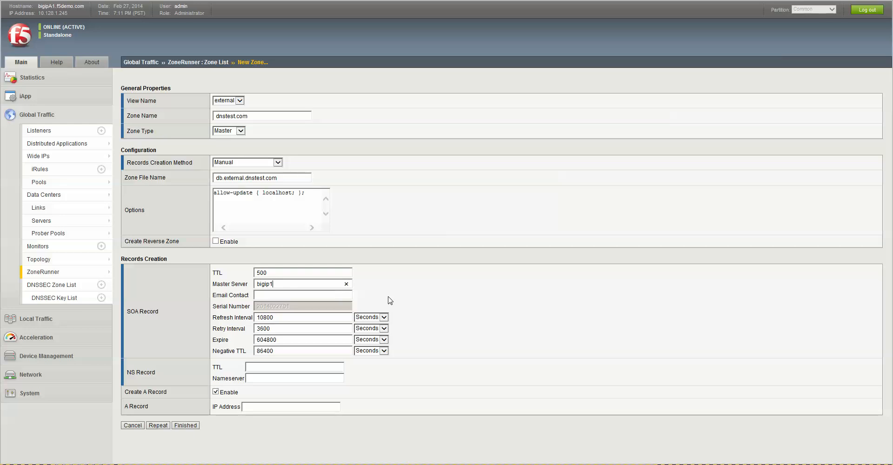
pyautogui.write('hostmaster.bigip1')
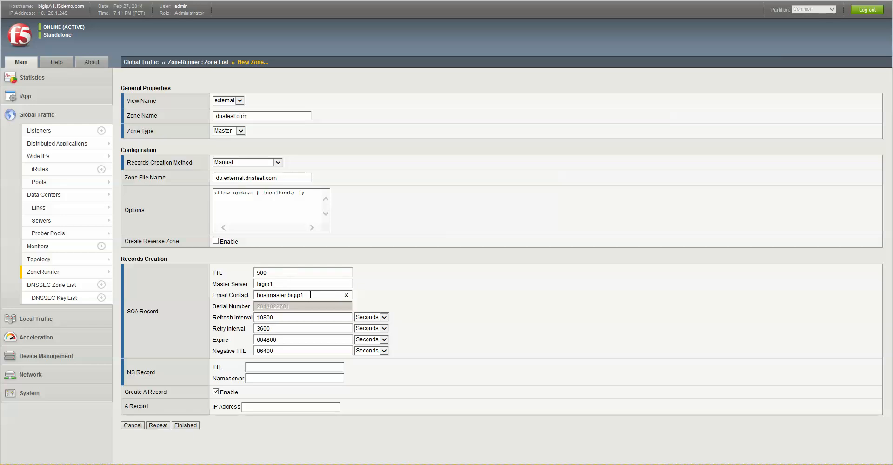
pyautogui.moveTo(300, 321)
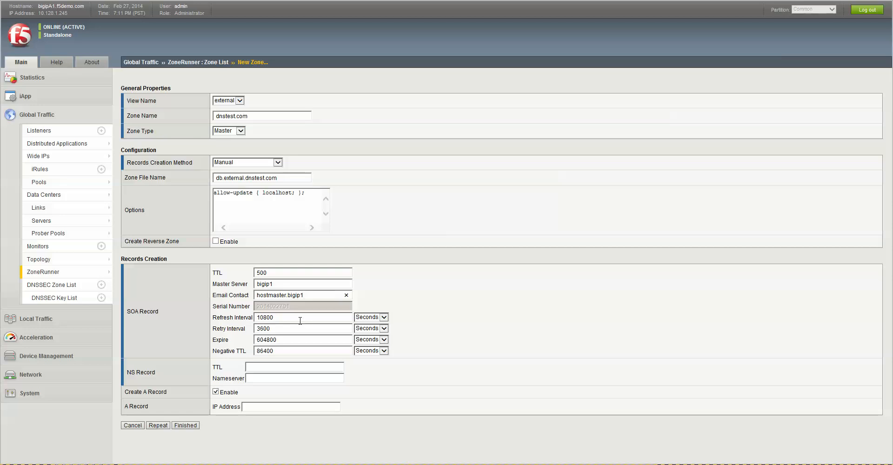
pyautogui.moveTo(274, 328)
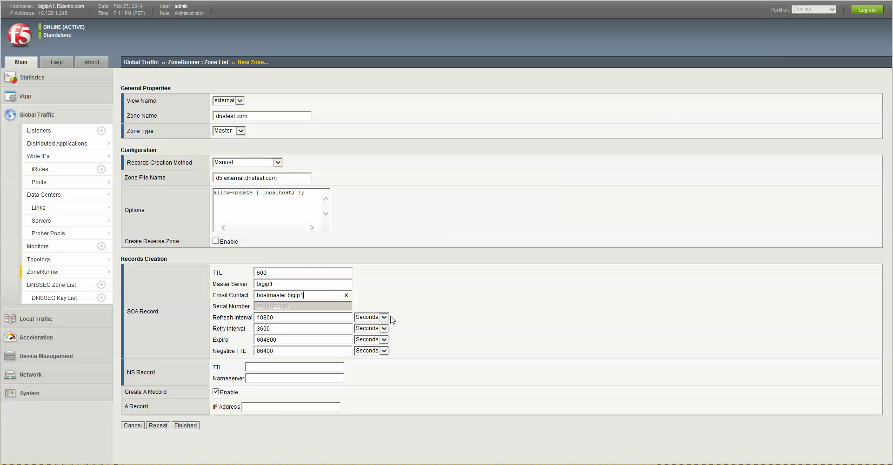
pyautogui.click(384, 317)
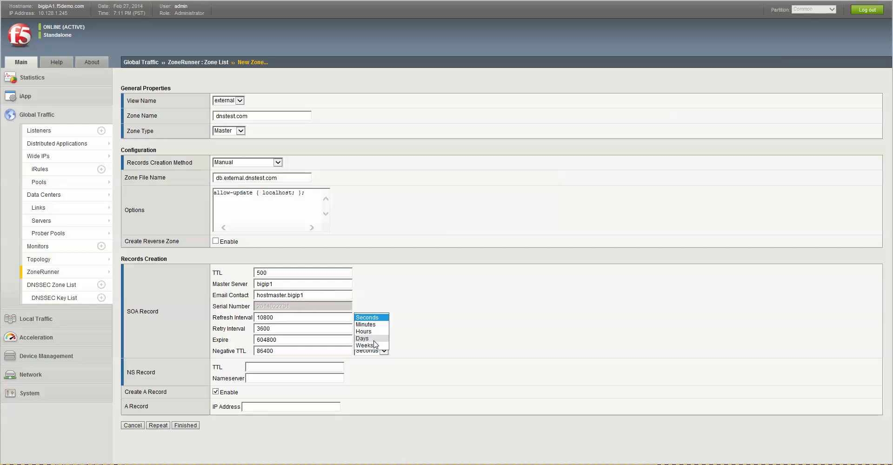
pyautogui.click(367, 317)
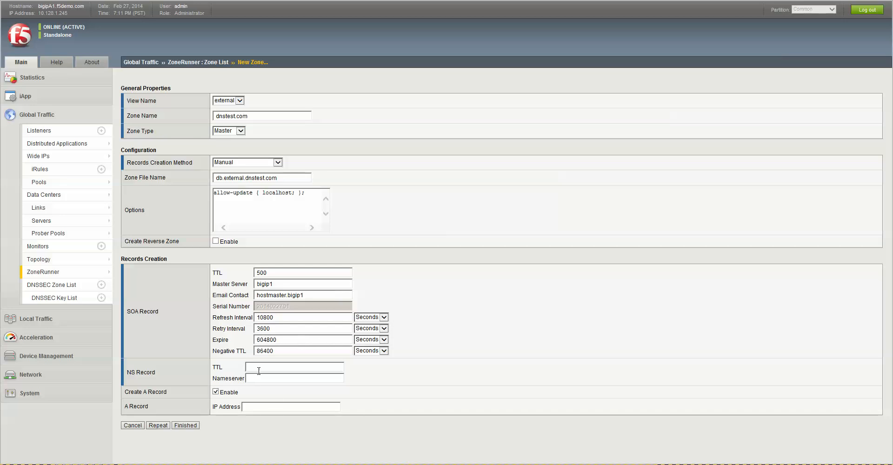
# Enter NS TTL 500, nameserver bigip1, A record 10.128.10.240 and finish creating dnstest.com.
pyautogui.write('5')
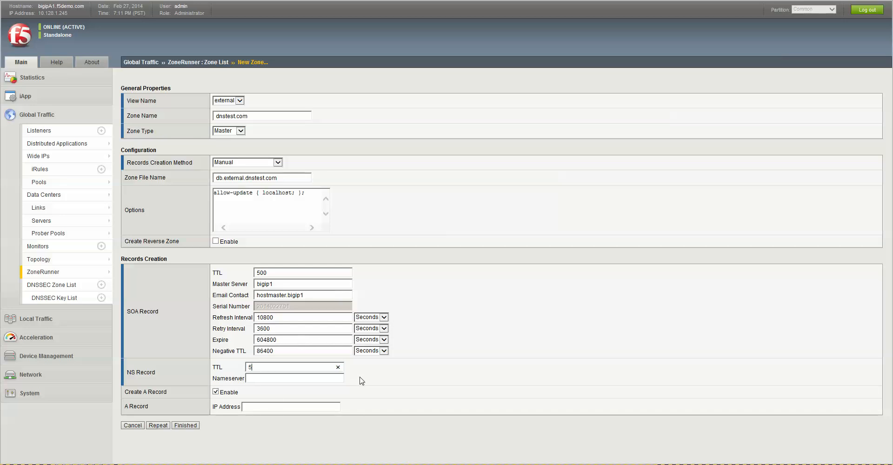
pyautogui.write('00')
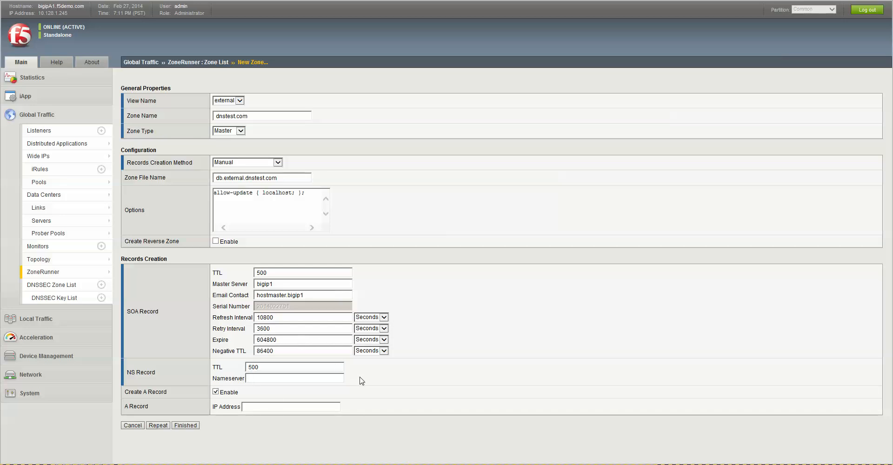
pyautogui.write('bigip1')
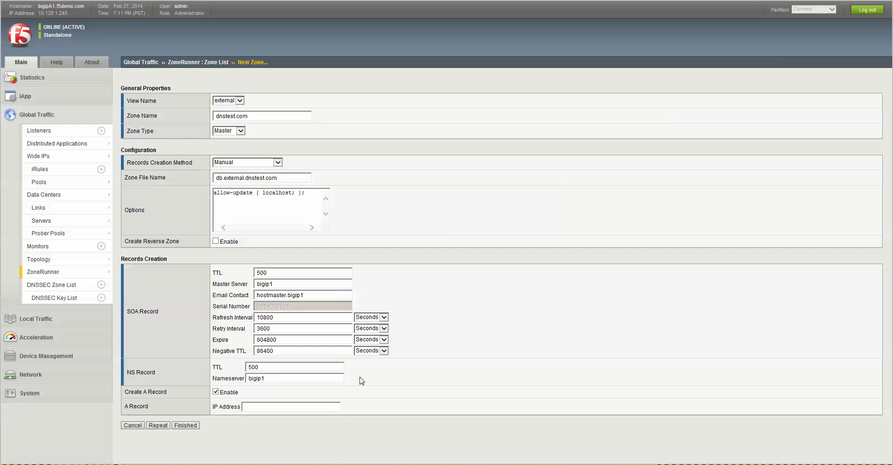
pyautogui.click(290, 407)
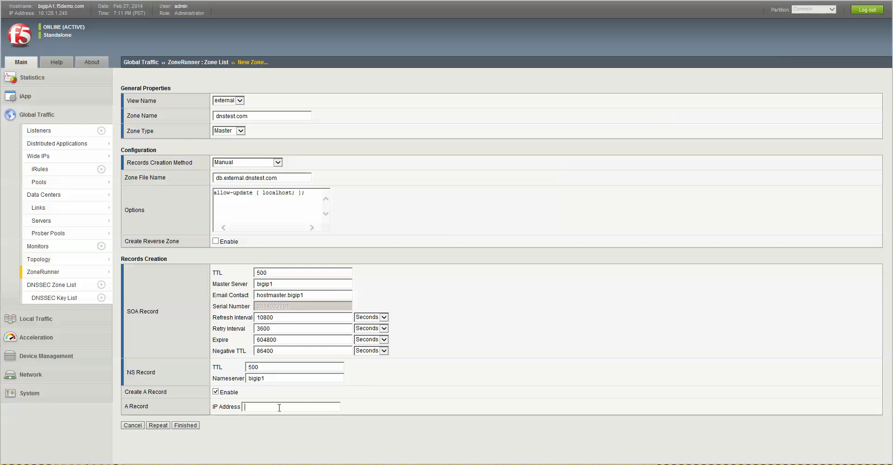
pyautogui.write('10.128.10.')
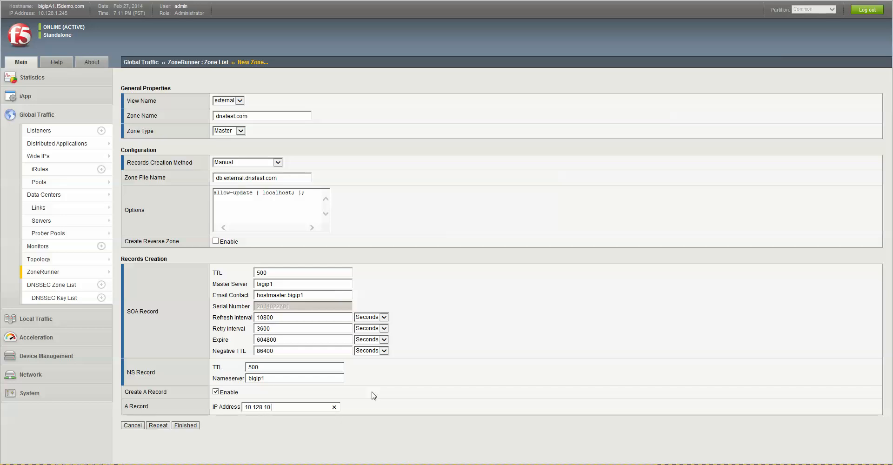
pyautogui.write('240')
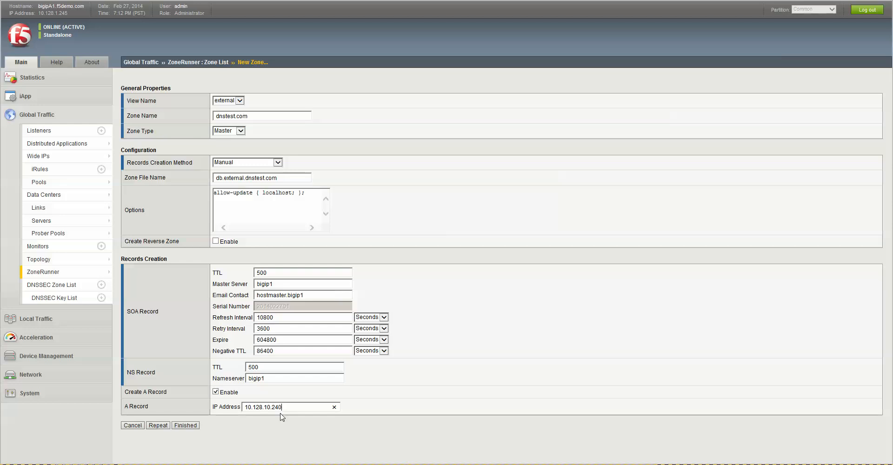
pyautogui.click(185, 425)
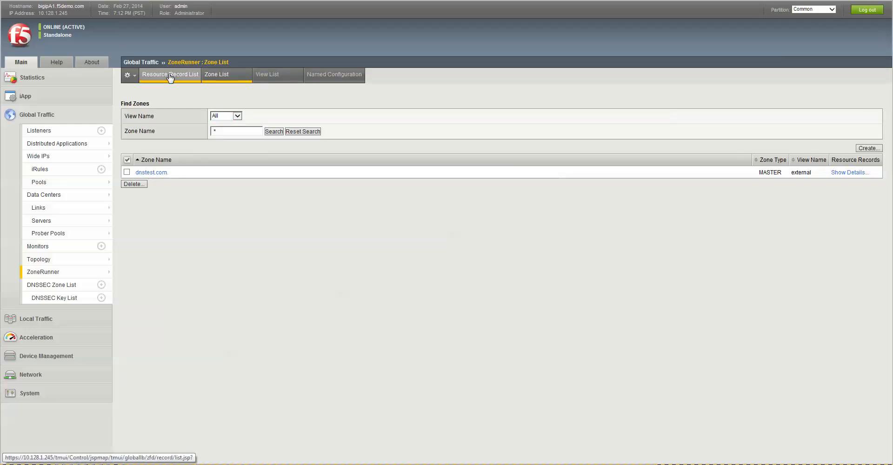
# Select external view and zone dnstest.com in the resource record search and start a new record.
pyautogui.click(169, 74)
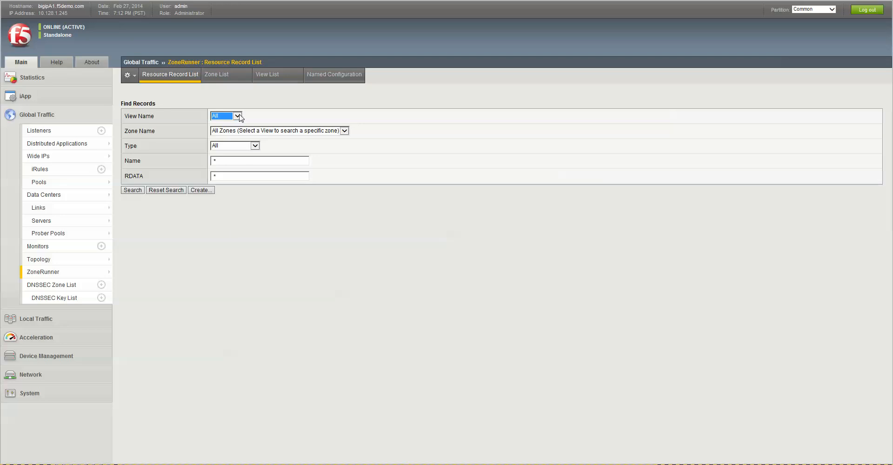
pyautogui.click(225, 115)
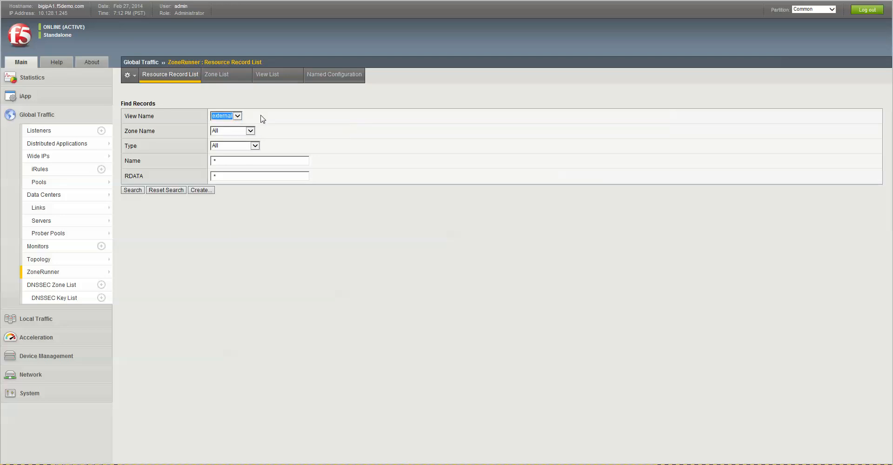
pyautogui.click(232, 131)
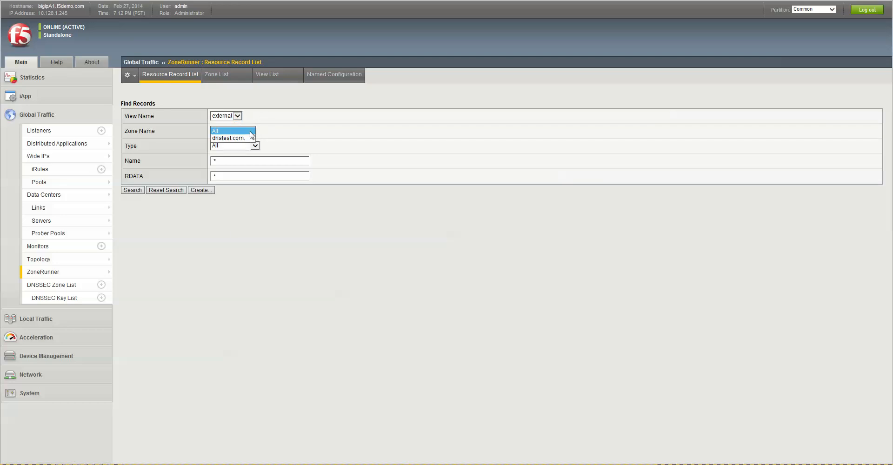
pyautogui.click(232, 138)
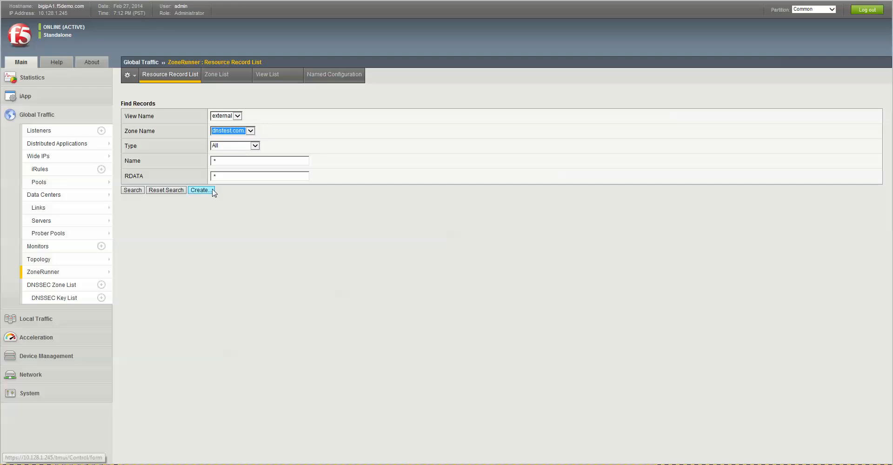
pyautogui.click(201, 190)
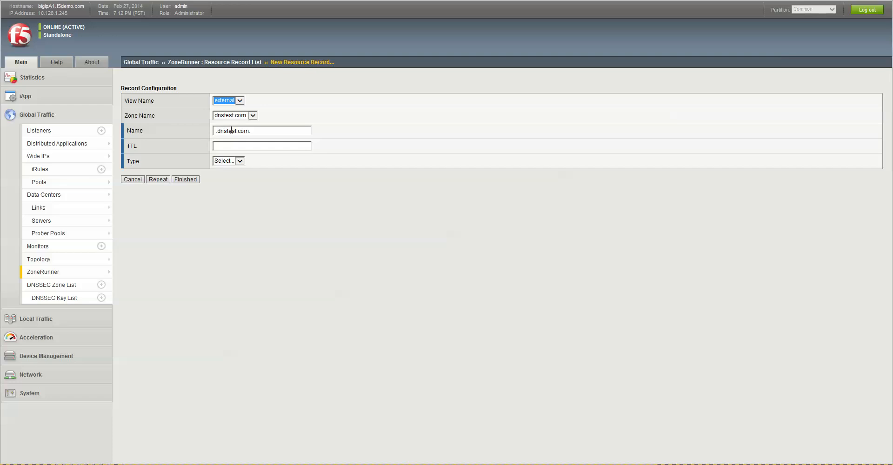
# Add A records www at 1.1.1.1 and ftp at 1.1.1.2, each with TTL 30.
pyautogui.click(228, 161)
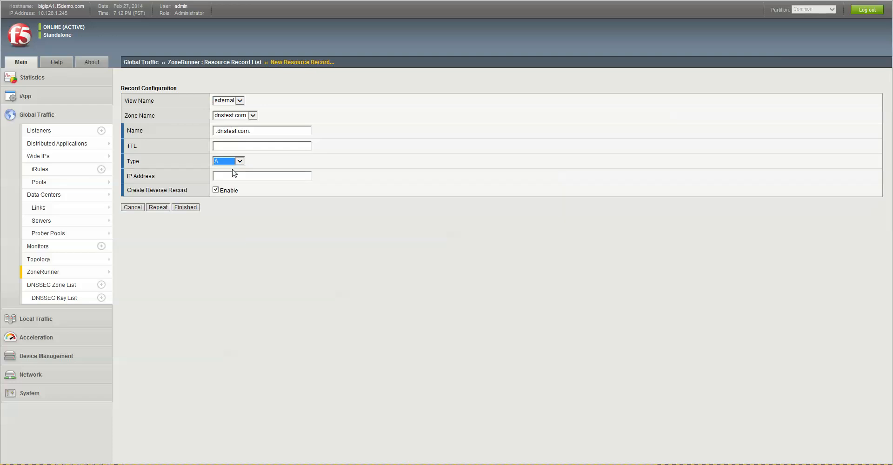
pyautogui.click(262, 131)
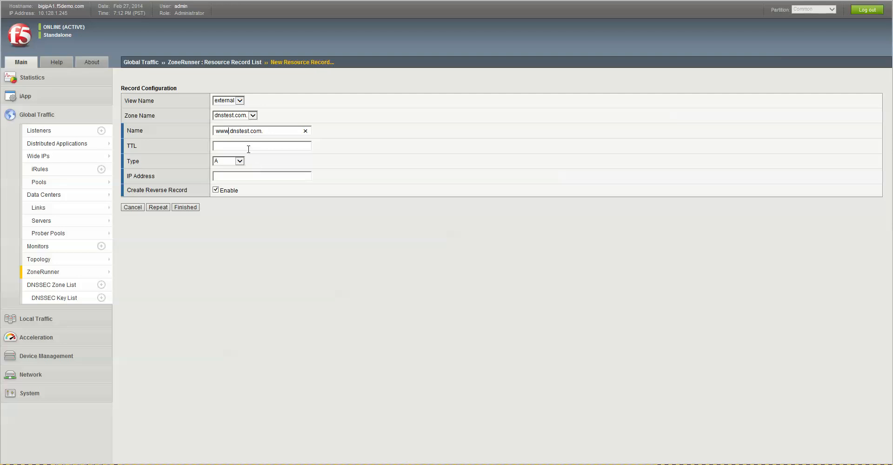
pyautogui.click(261, 146)
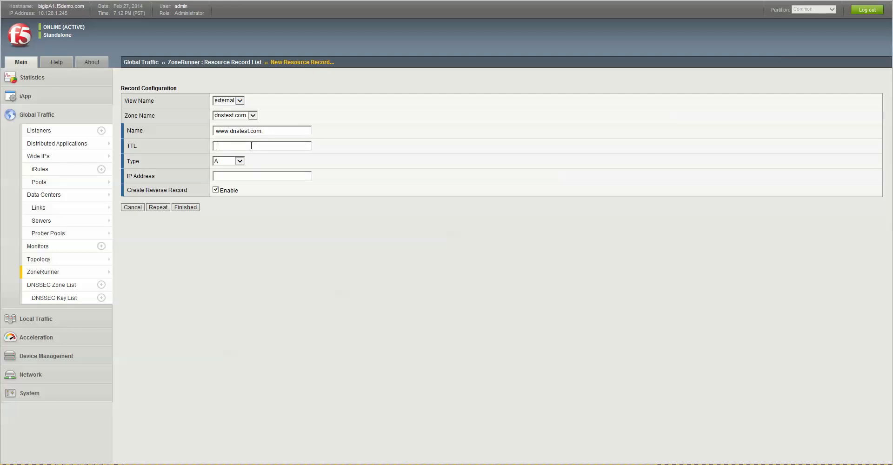
pyautogui.write('30')
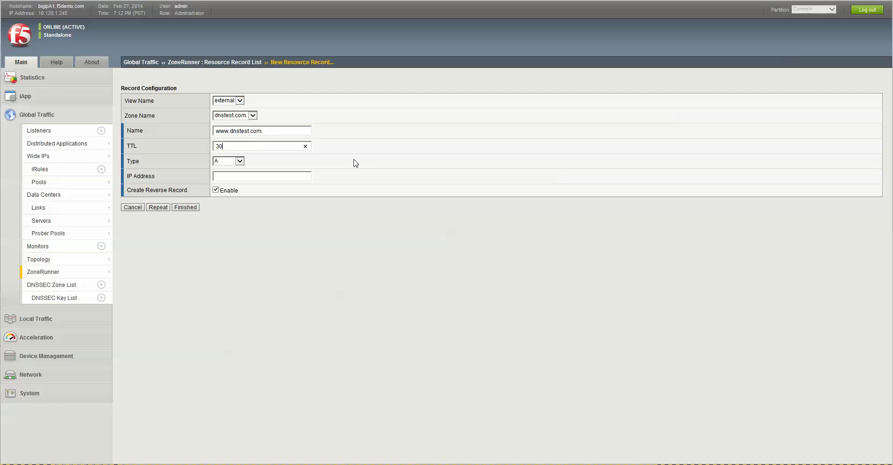
pyautogui.click(262, 176)
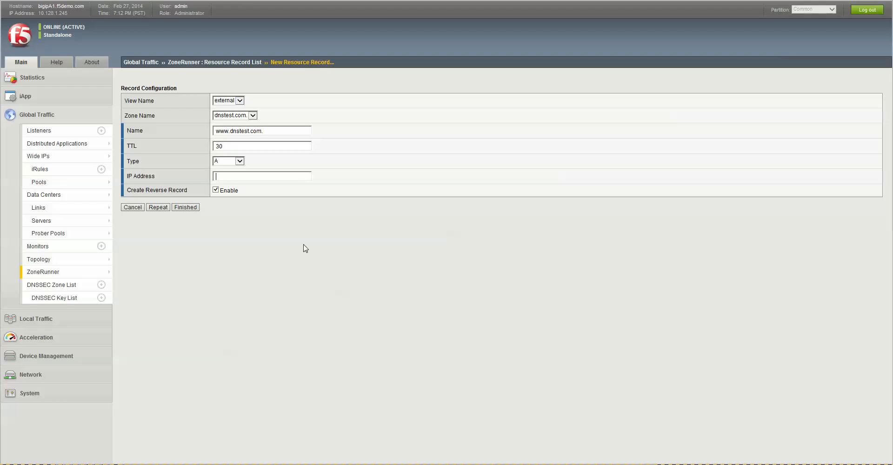
pyautogui.write('1.1.1.1')
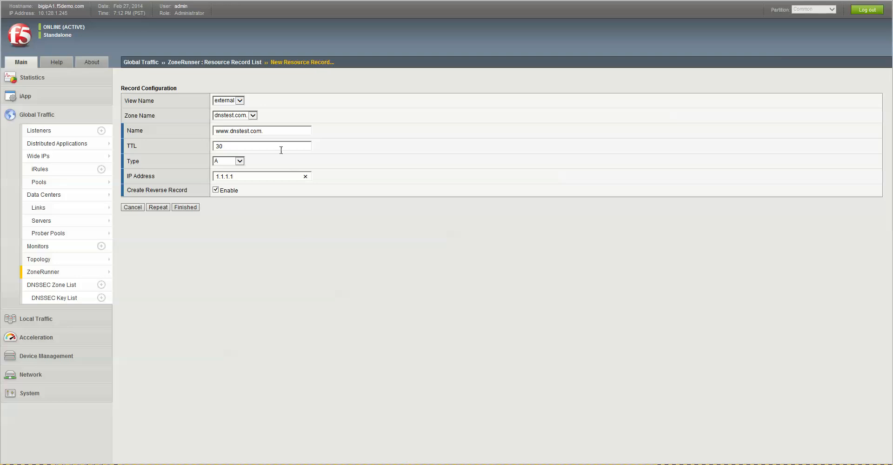
pyautogui.moveTo(228, 224)
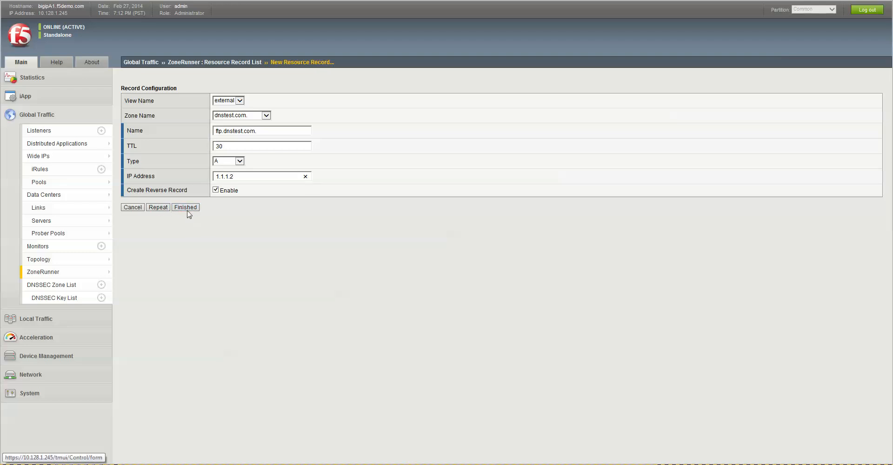
pyautogui.click(185, 207)
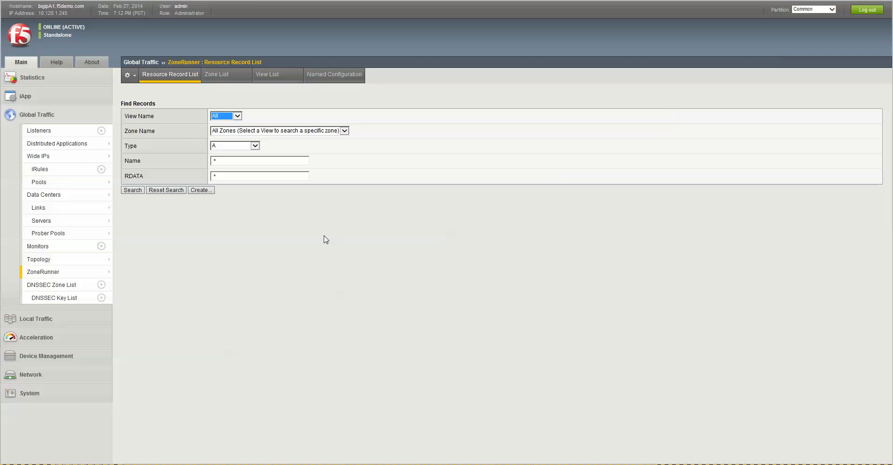
pyautogui.click(216, 74)
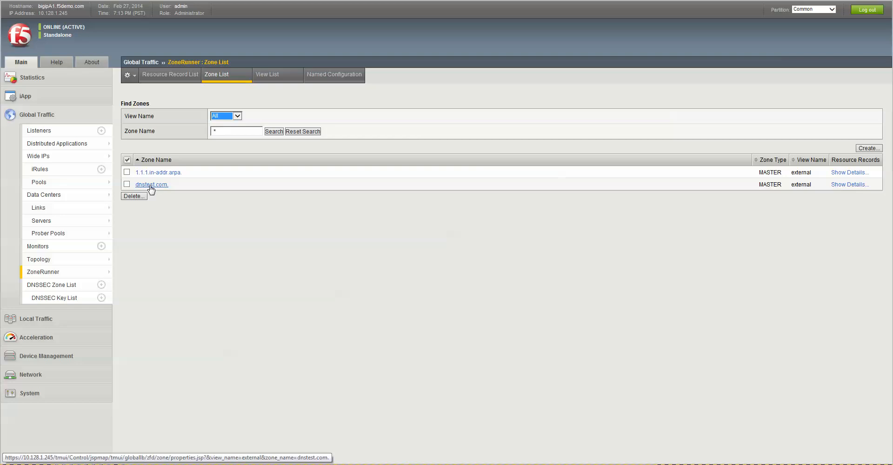
pyautogui.click(152, 184)
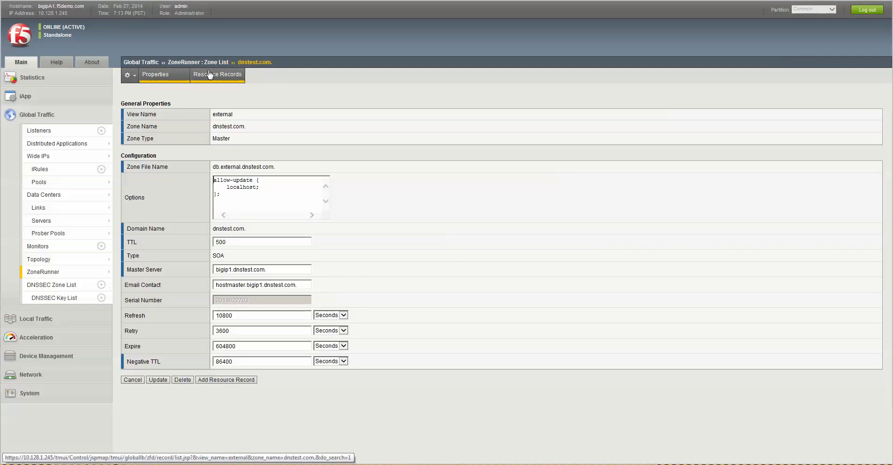
pyautogui.click(216, 74)
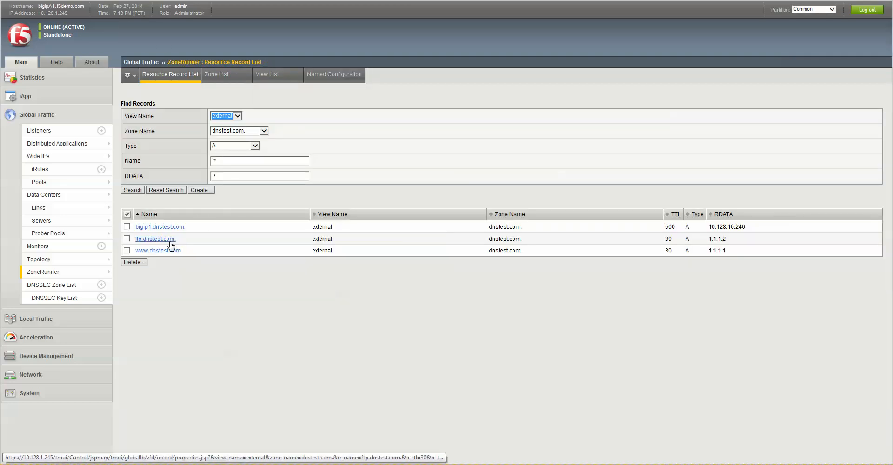
pyautogui.moveTo(684, 249)
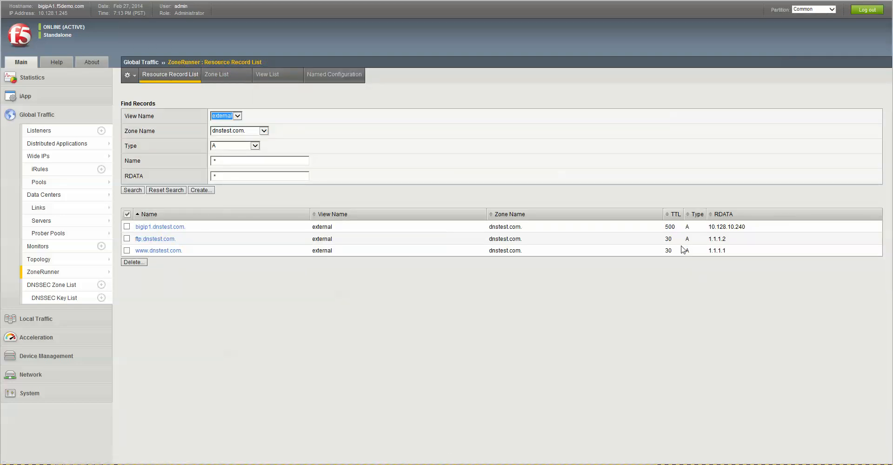
pyautogui.moveTo(588, 262)
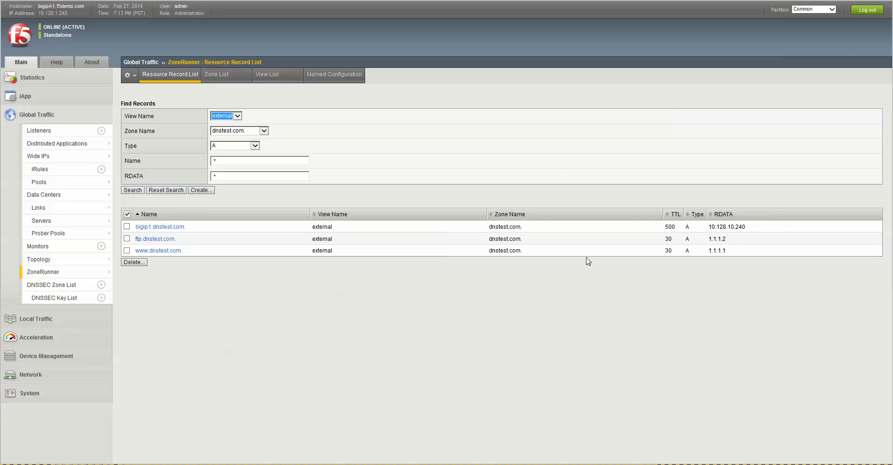
pyautogui.moveTo(334, 317)
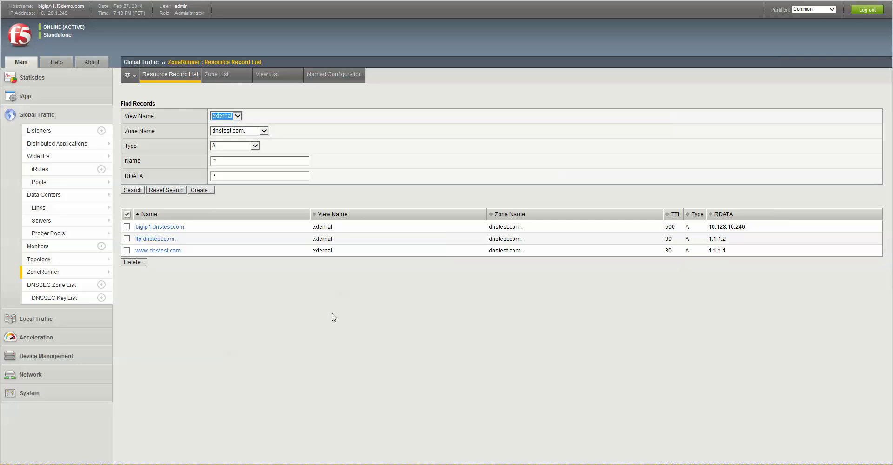
pyautogui.moveTo(267, 344)
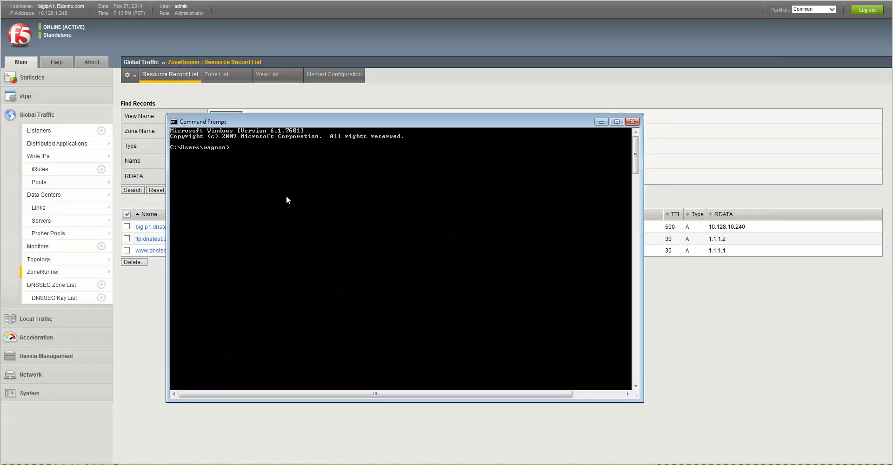
pyautogui.write('dig')
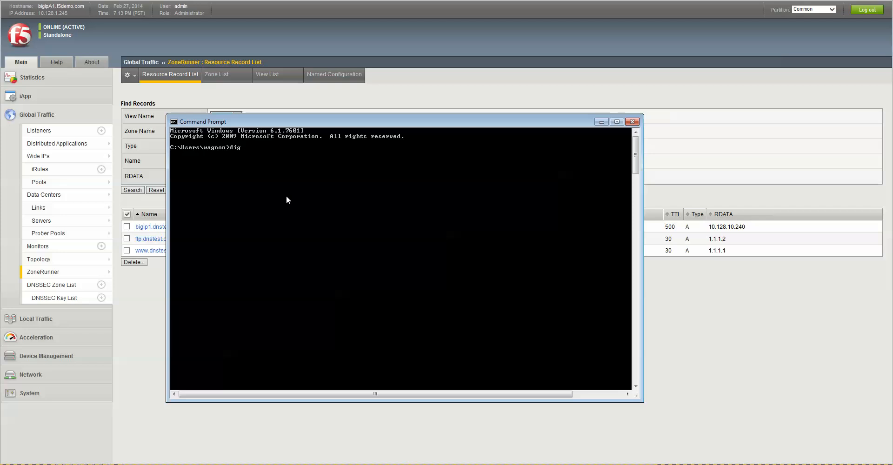
pyautogui.write('@10.128.10.240')
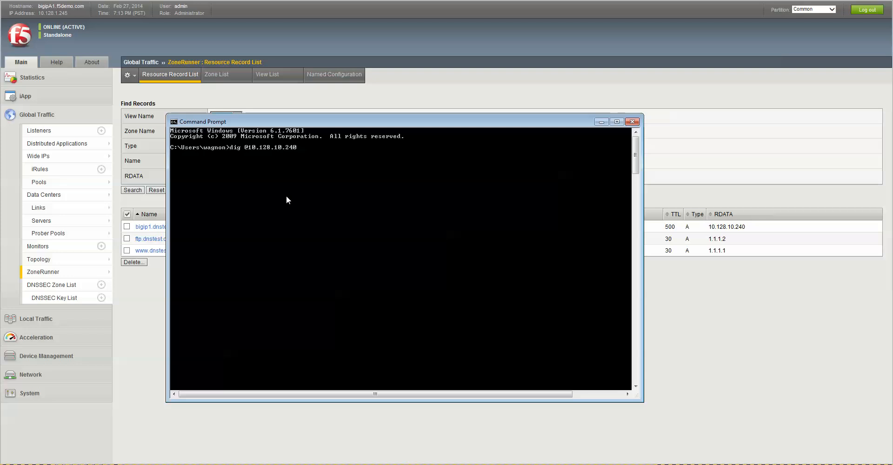
pyautogui.write('www.dns')
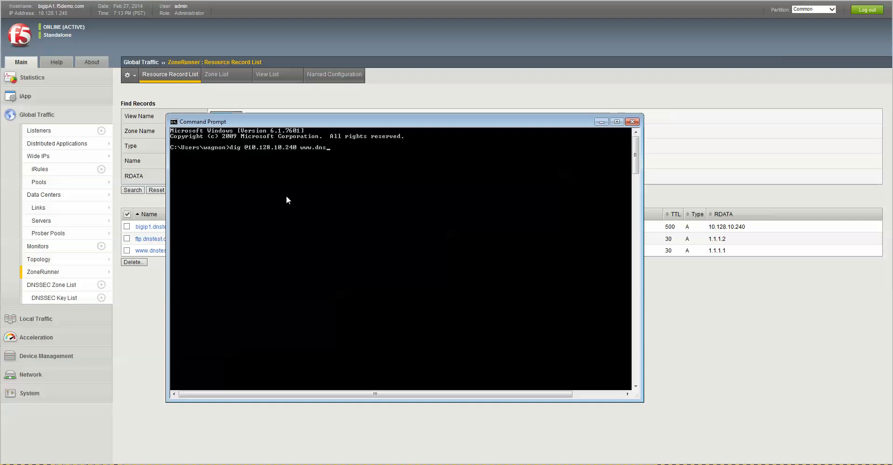
pyautogui.write('test.com')
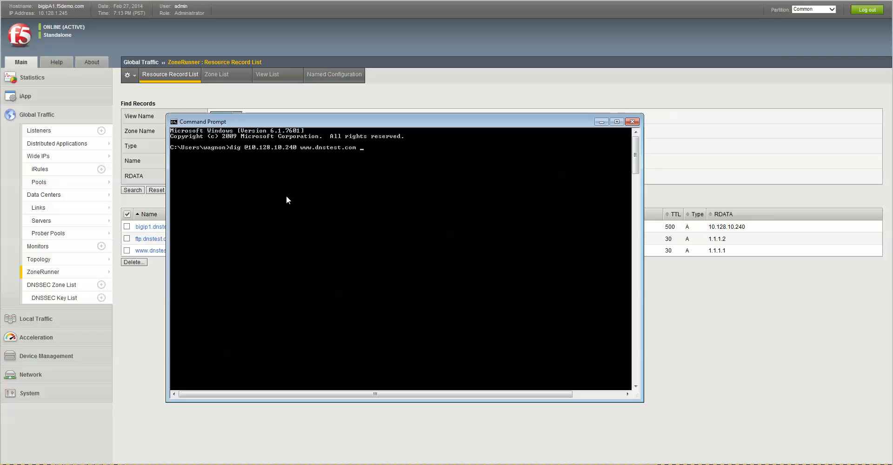
pyautogui.write('+no')
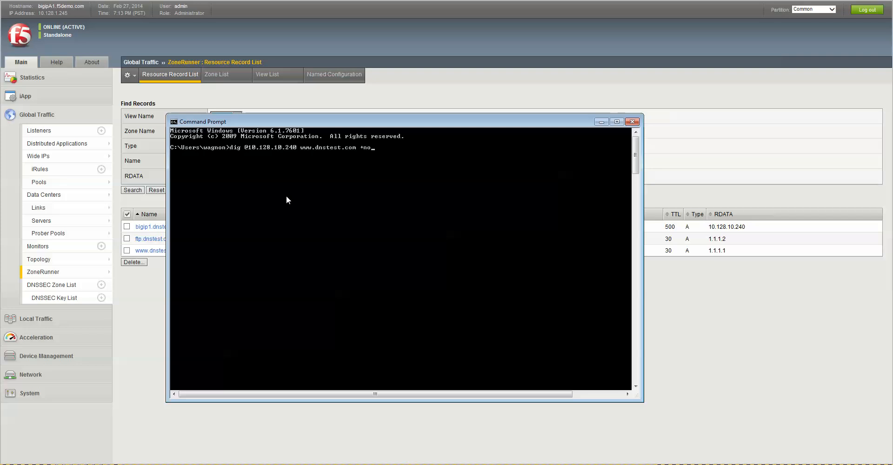
pyautogui.write('rec')
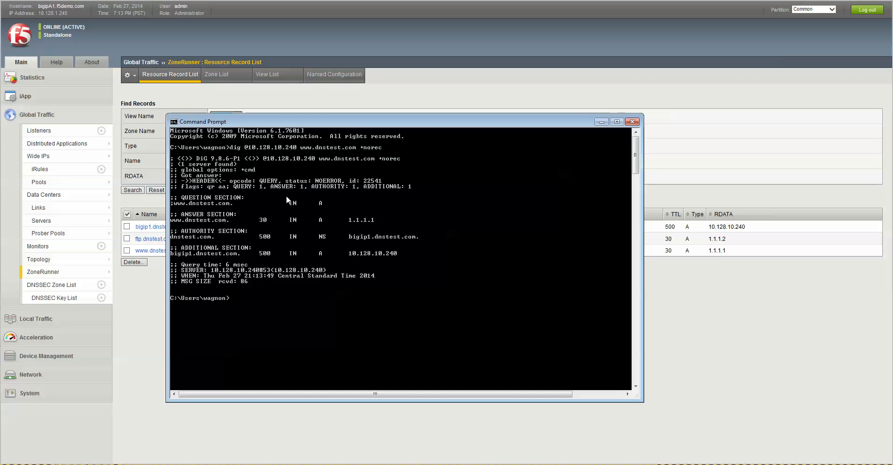
pyautogui.moveTo(361, 257)
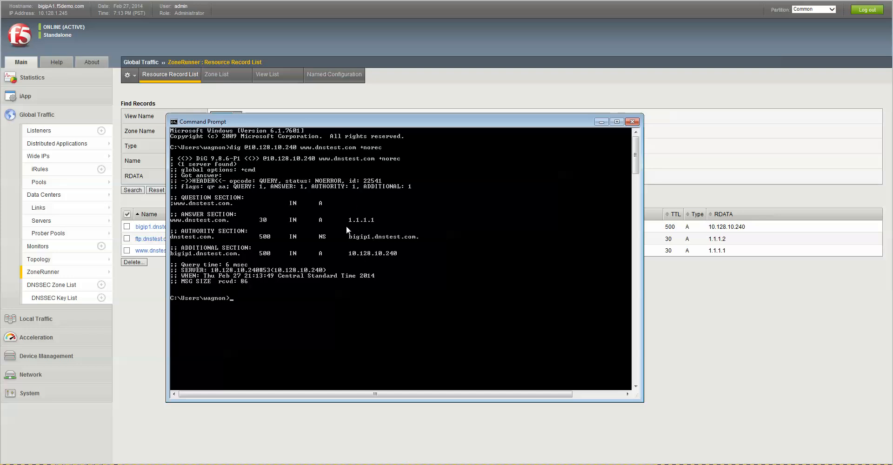
pyautogui.moveTo(375, 230)
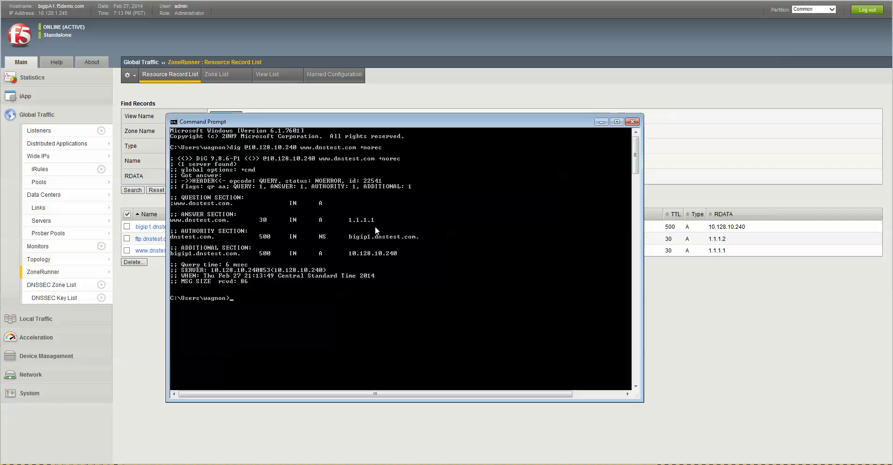
pyautogui.moveTo(343, 202)
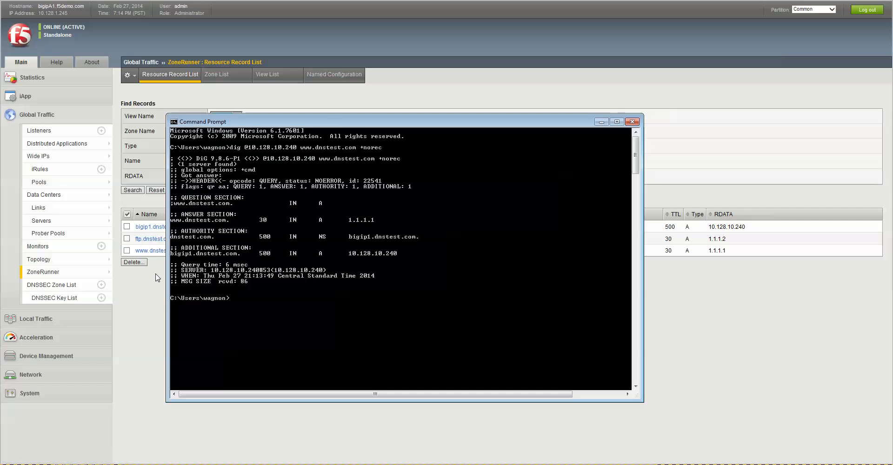
pyautogui.write('dig @10.128.10.240 www.dnstest.com +norec')
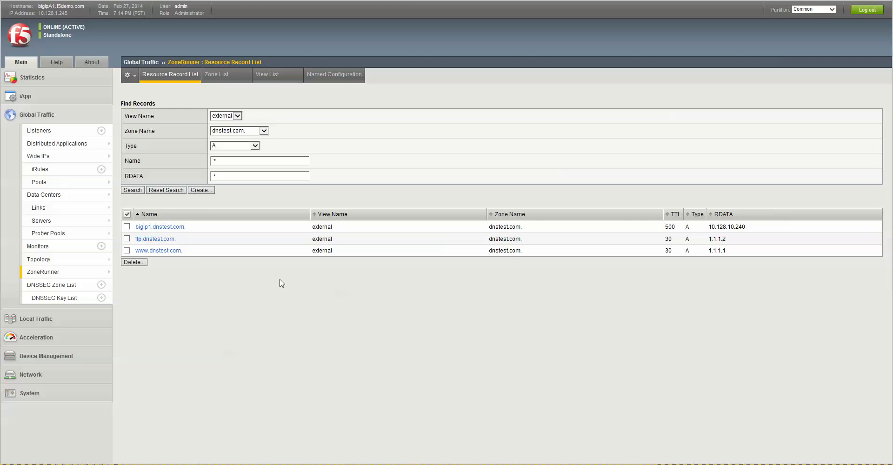
pyautogui.moveTo(189, 298)
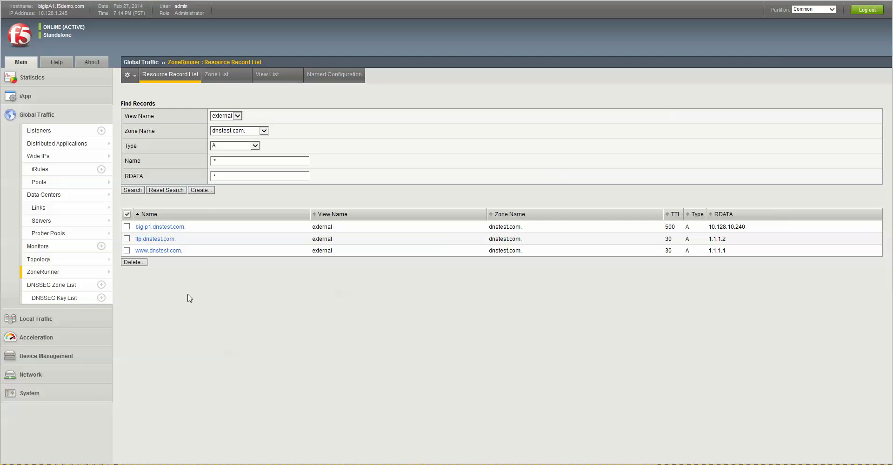
# Create DNS Express zone dnstest.com under Local Traffic, showing green status with target 127.0.0.1.
pyautogui.click(35, 133)
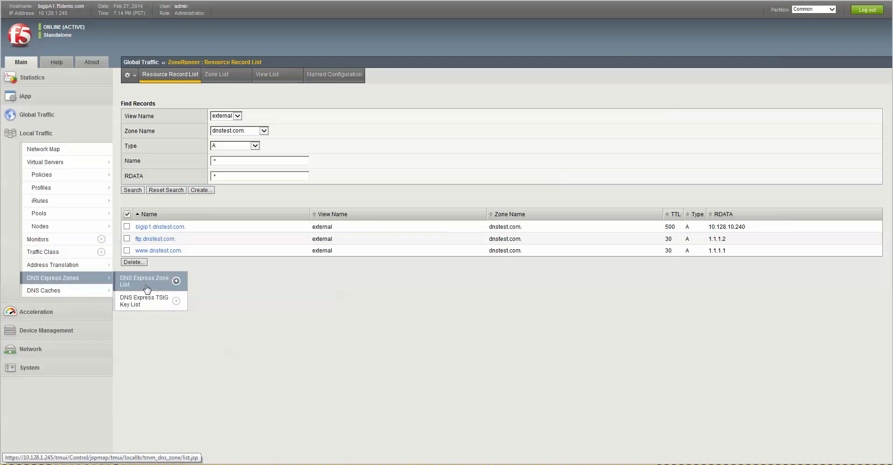
pyautogui.click(144, 281)
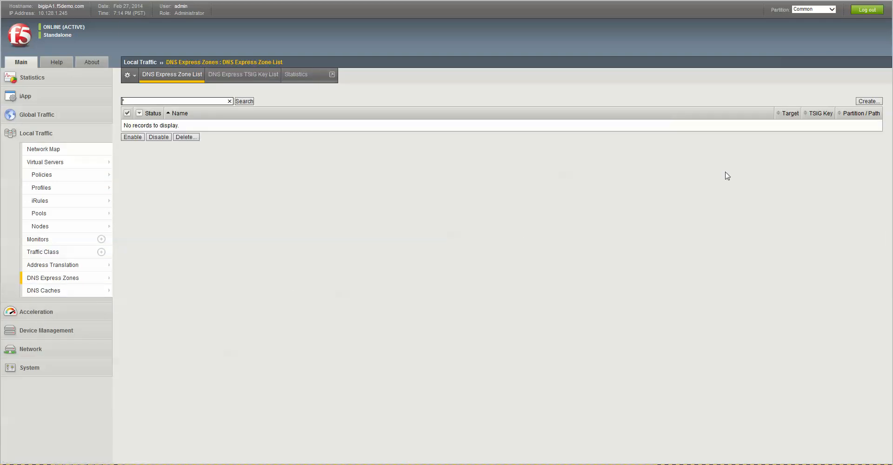
pyautogui.click(868, 101)
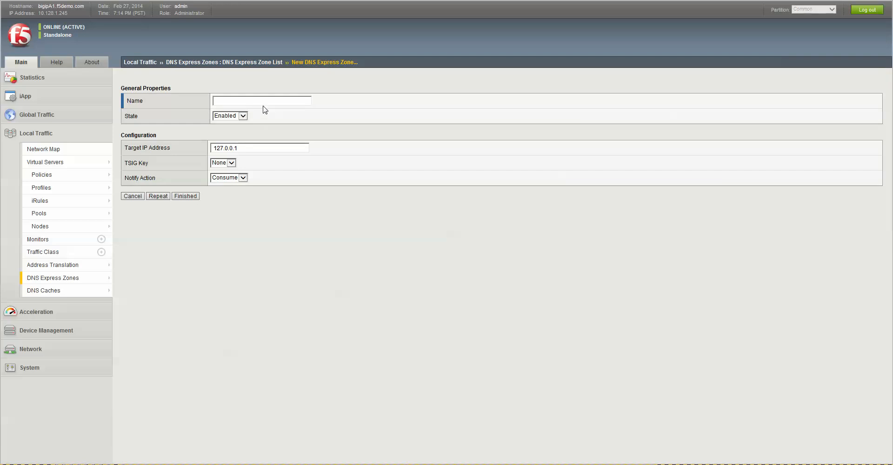
pyautogui.moveTo(338, 133)
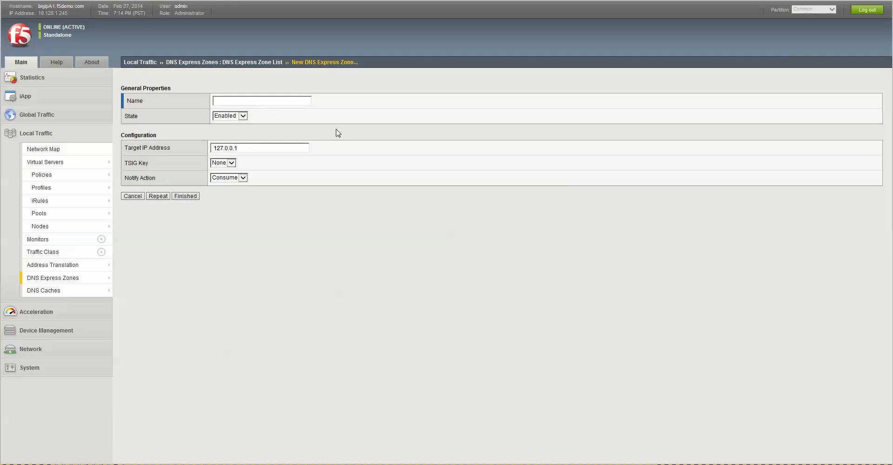
pyautogui.write('dnstest')
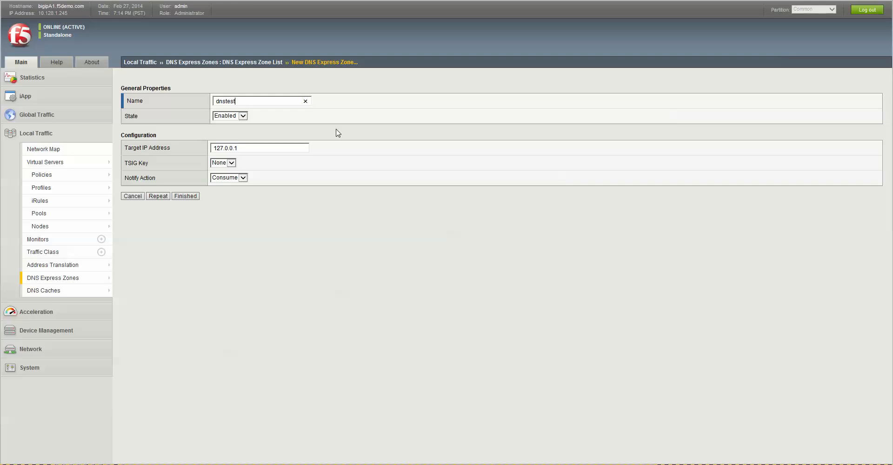
pyautogui.write('.com')
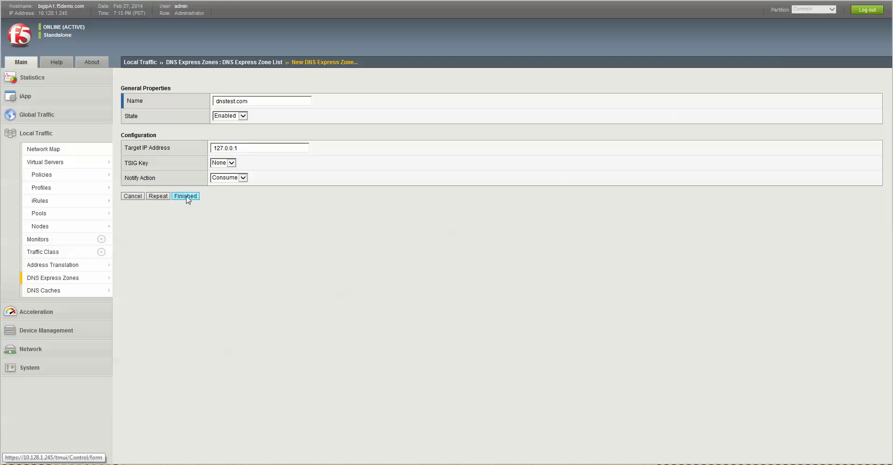
pyautogui.click(185, 196)
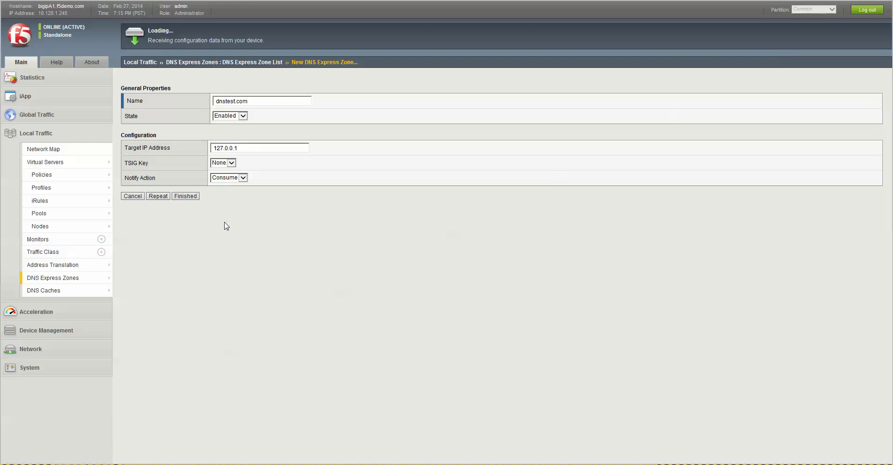
pyautogui.click(185, 196)
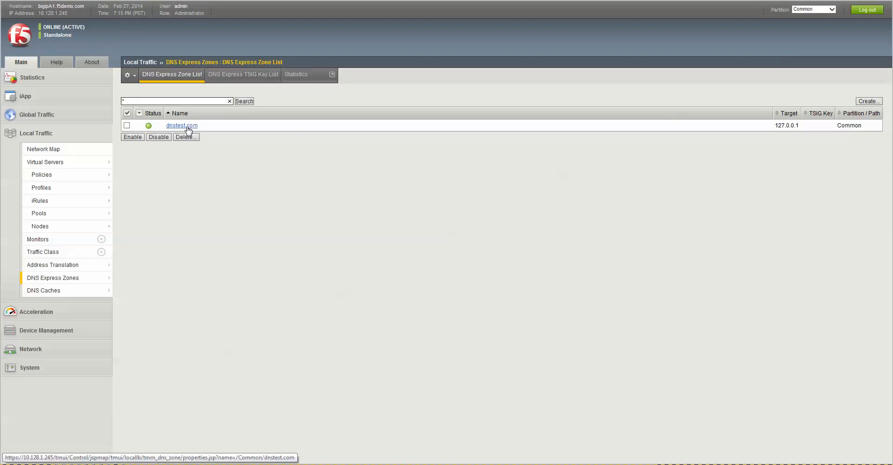
pyautogui.moveTo(187, 126)
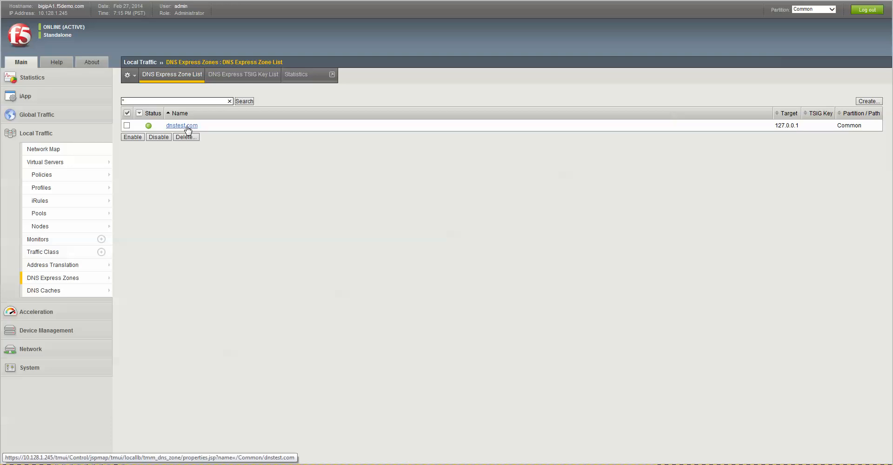
pyautogui.moveTo(149, 132)
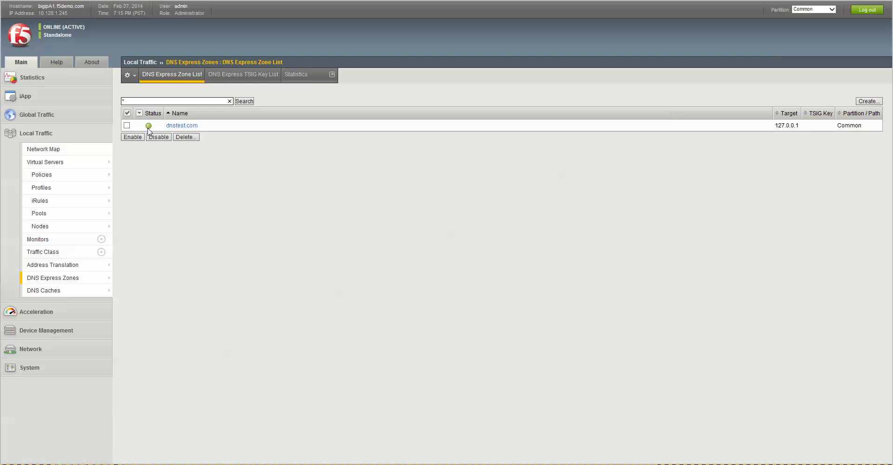
pyautogui.moveTo(148, 126)
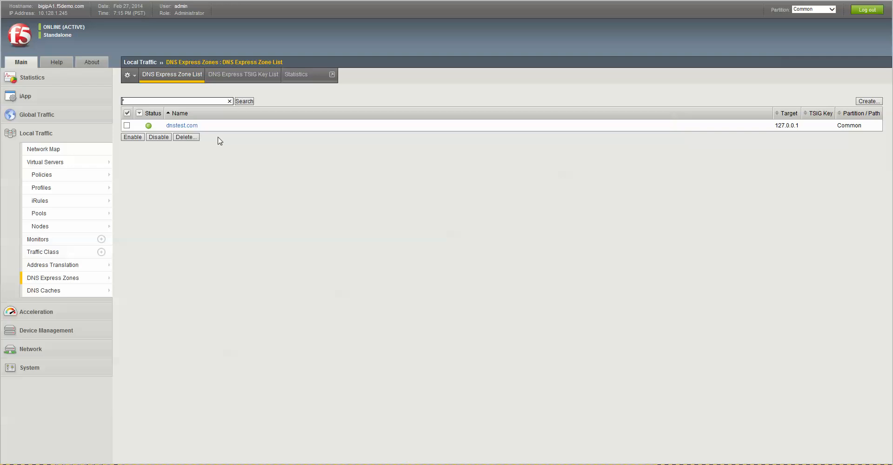
pyautogui.moveTo(181, 126)
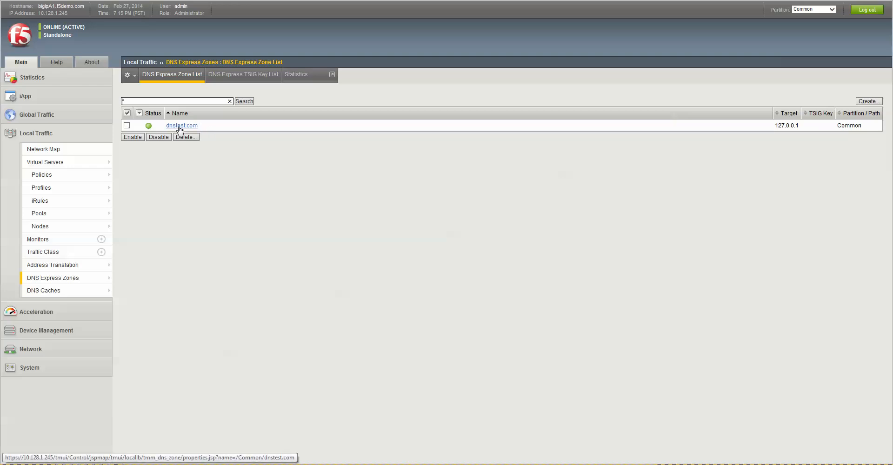
pyautogui.moveTo(221, 156)
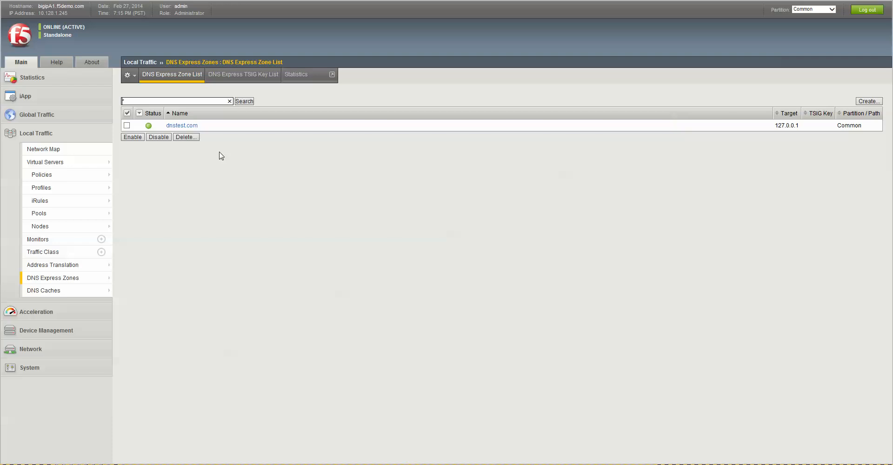
pyautogui.moveTo(227, 187)
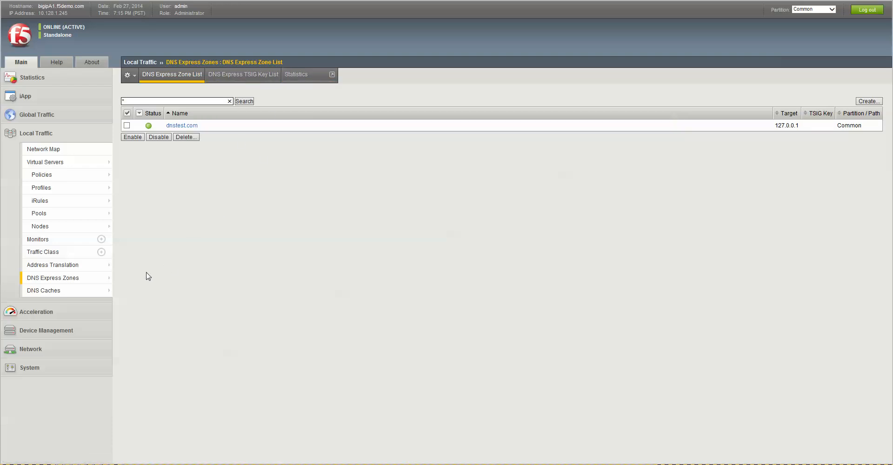
pyautogui.moveTo(62, 125)
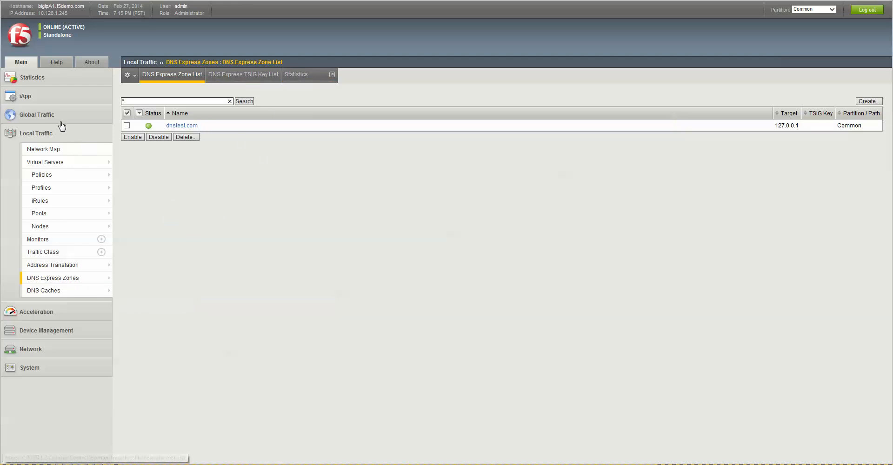
# Show the ZoneRunner named configuration and highlight the allow-transfer { localhost; } lines.
pyautogui.click(36, 114)
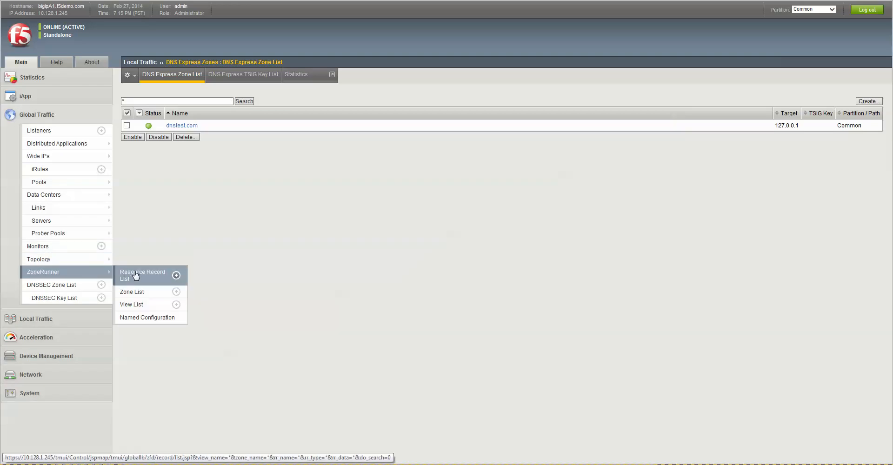
pyautogui.click(131, 292)
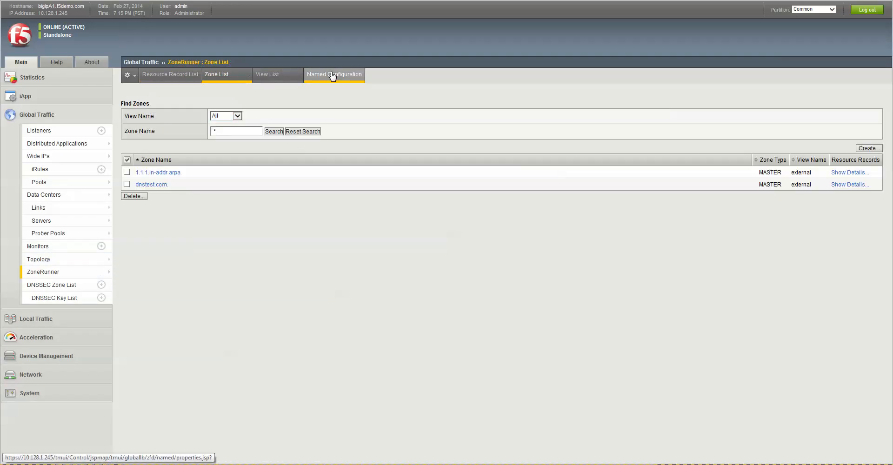
pyautogui.click(334, 74)
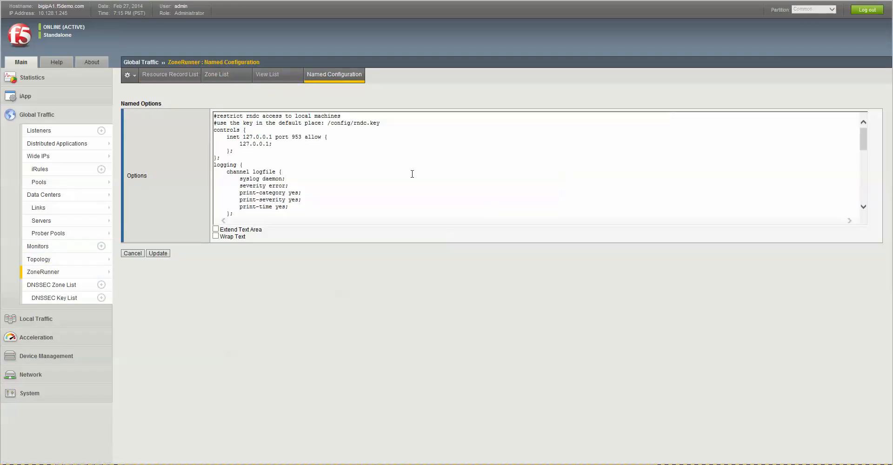
pyautogui.scroll(-3)
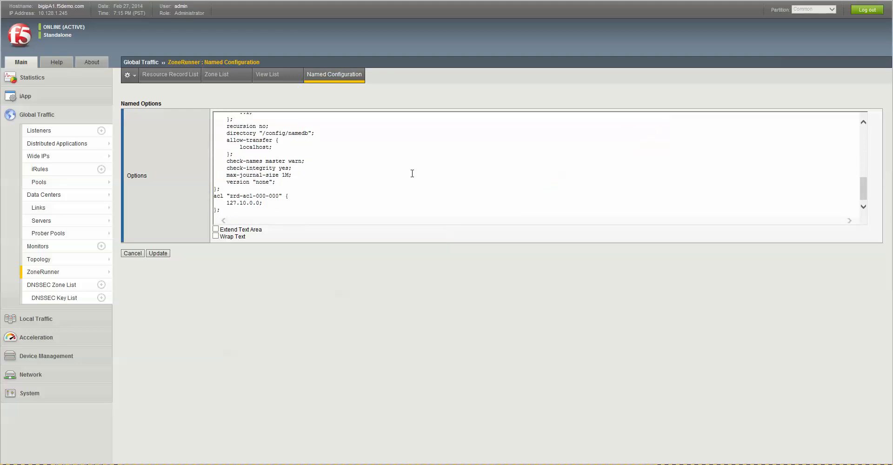
pyautogui.moveTo(227, 140); pyautogui.dragTo(276, 154)
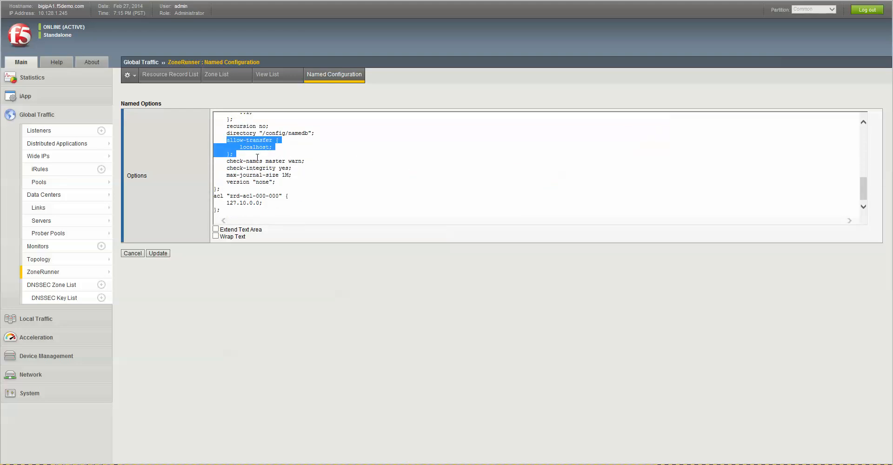
pyautogui.moveTo(257, 158)
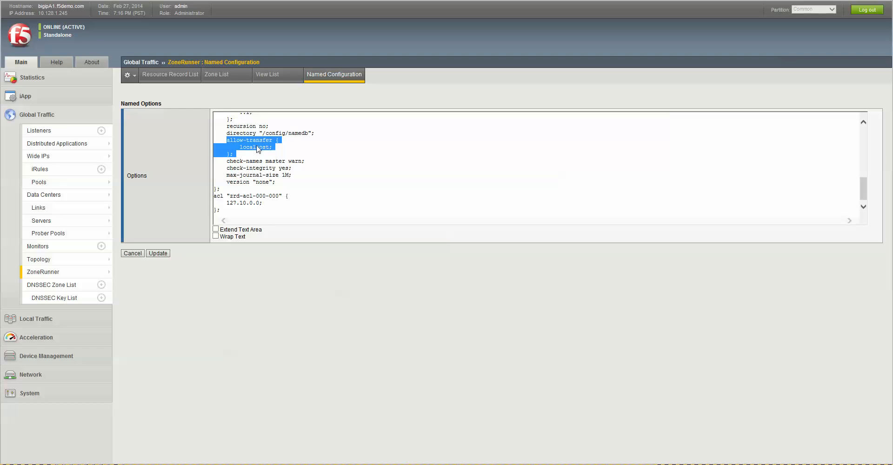
pyautogui.moveTo(290, 152)
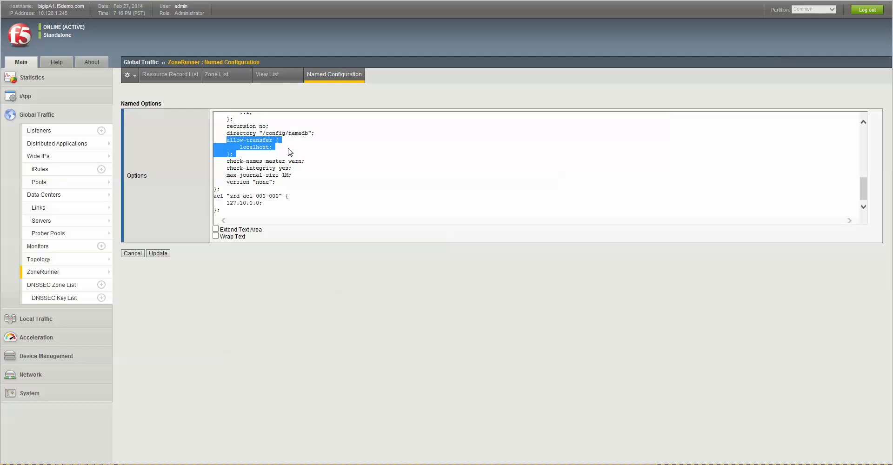
pyautogui.moveTo(292, 152)
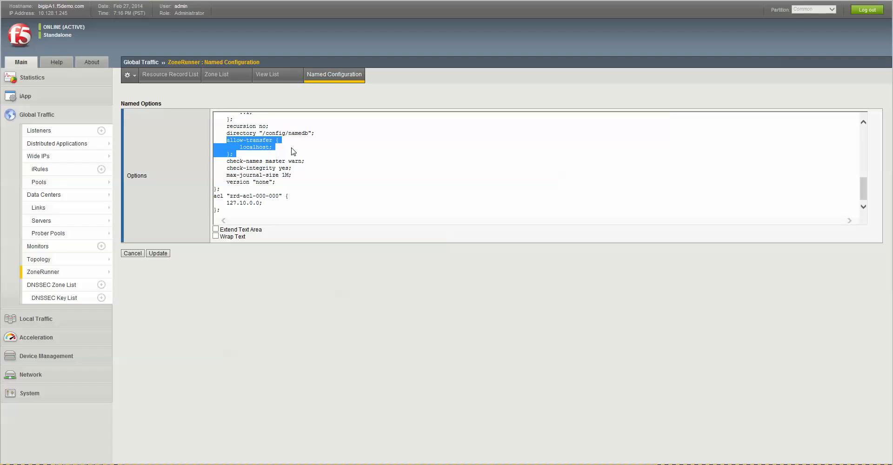
pyautogui.moveTo(303, 148)
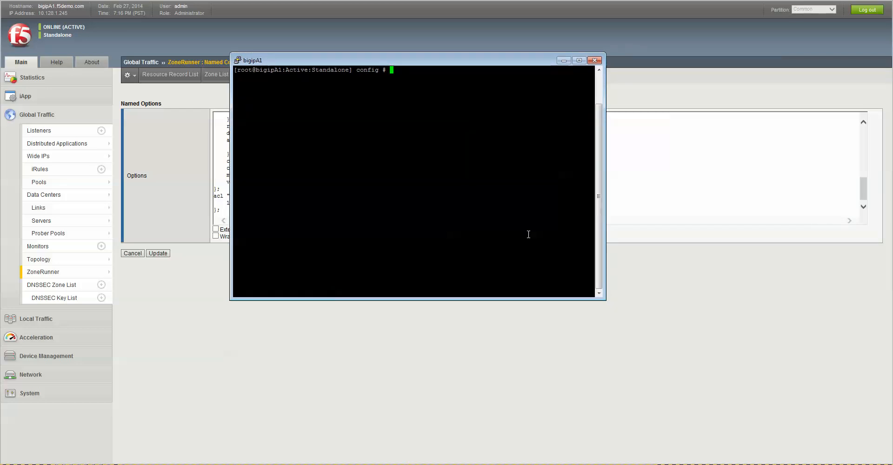
# Run dnsxdump and tail -f /var/log/ltm to confirm the dnstest.com AXFR transfer succeeded.
pyautogui.write('dnsx')
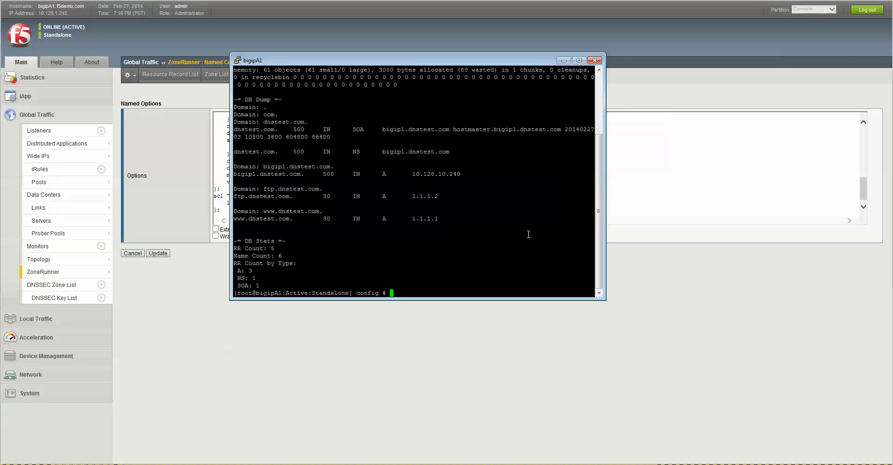
pyautogui.moveTo(606, 310)
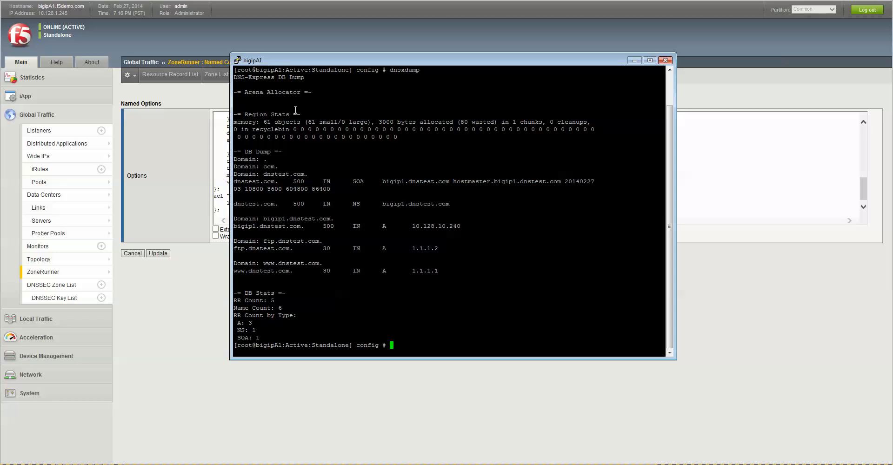
pyautogui.moveTo(405, 245)
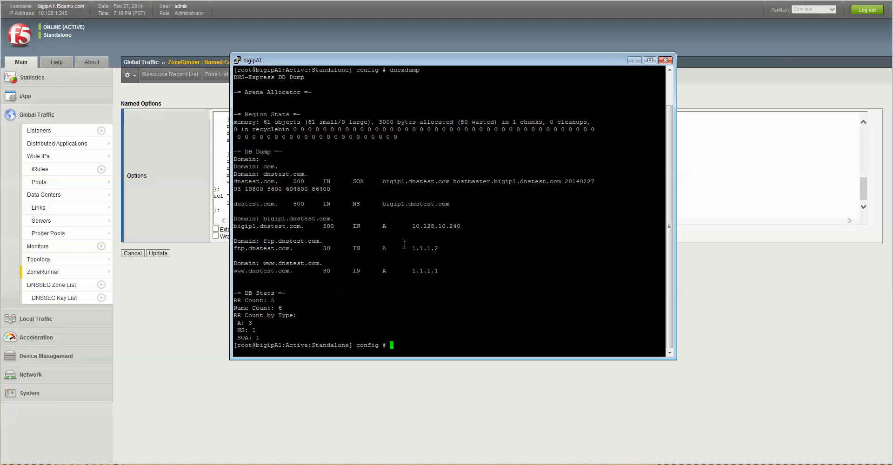
pyautogui.moveTo(466, 263)
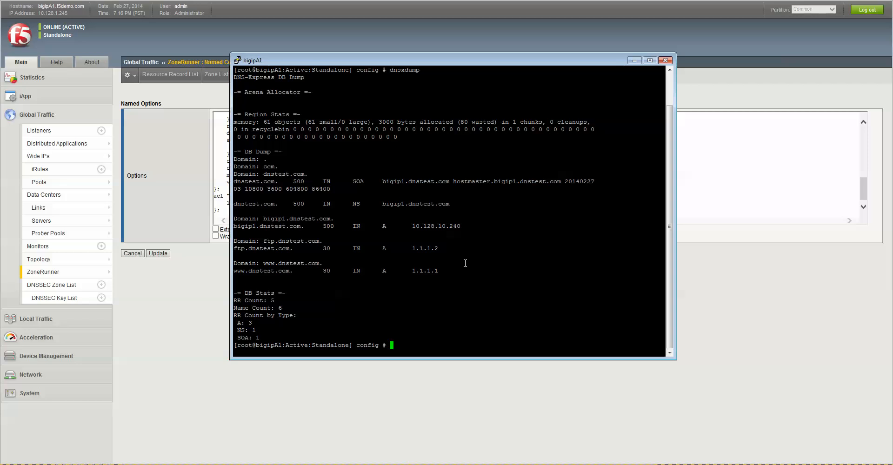
pyautogui.write('t')
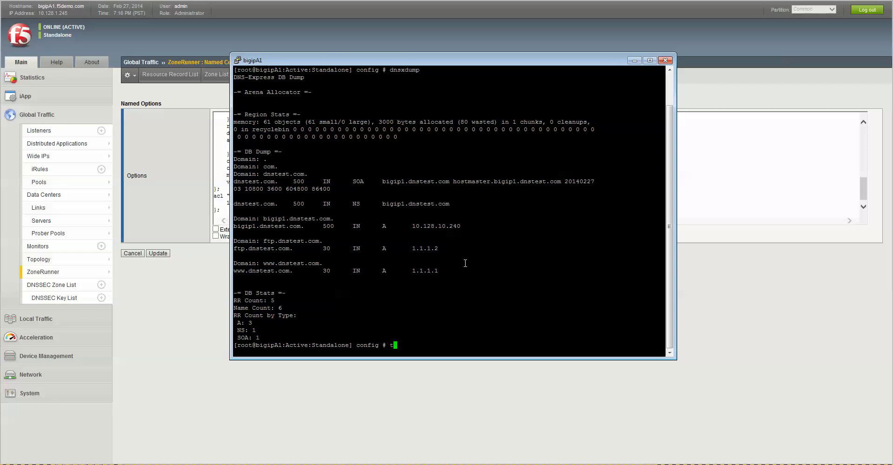
pyautogui.write('ail')
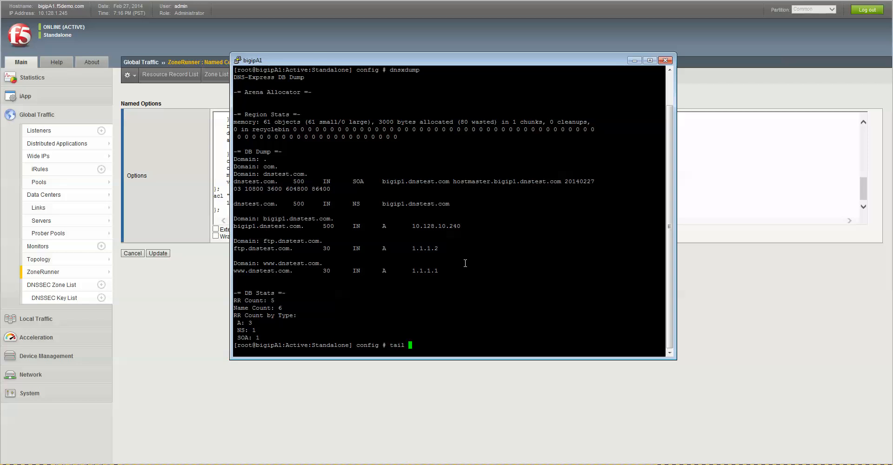
pyautogui.write('-f /v')
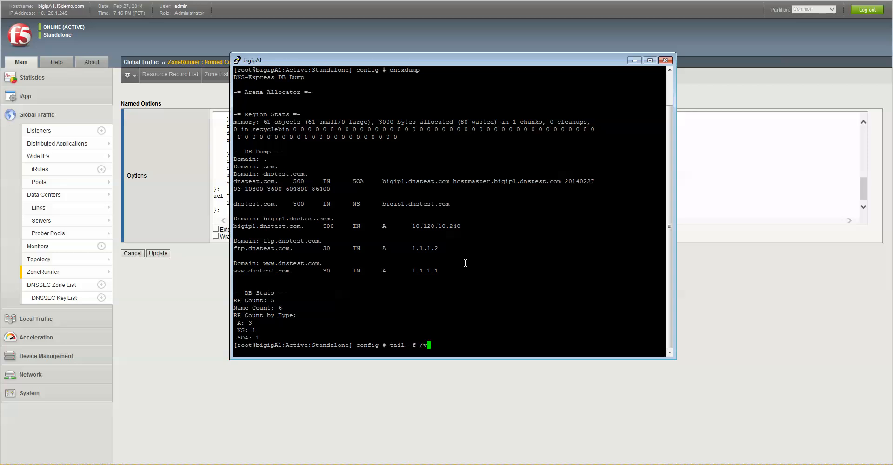
pyautogui.write('ar/log/ltm')
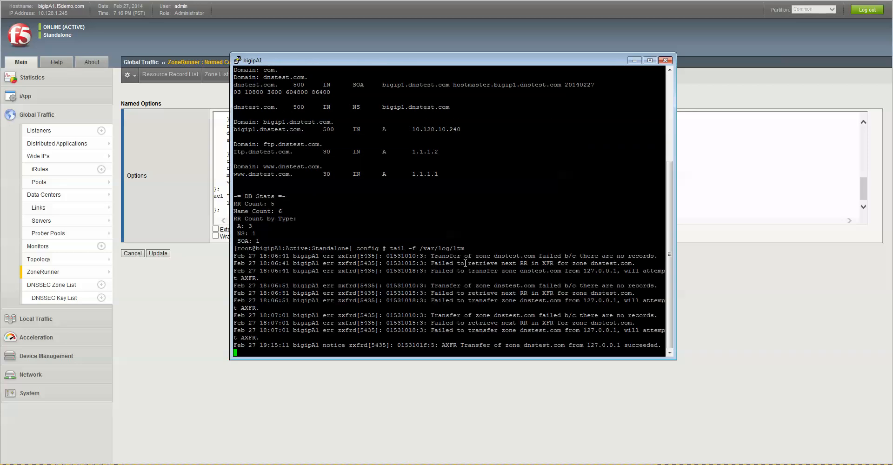
pyautogui.moveTo(506, 139)
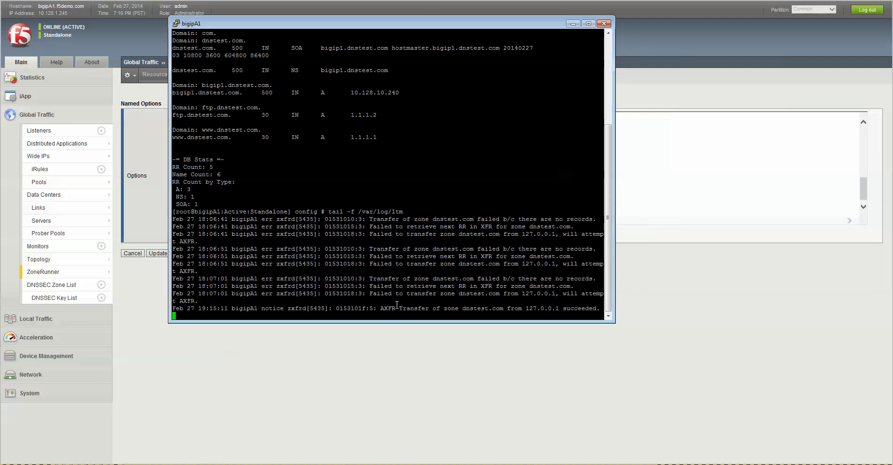
# Close the PuTTY session and confirm.
pyautogui.moveTo(616, 324); pyautogui.dragTo(640, 358)
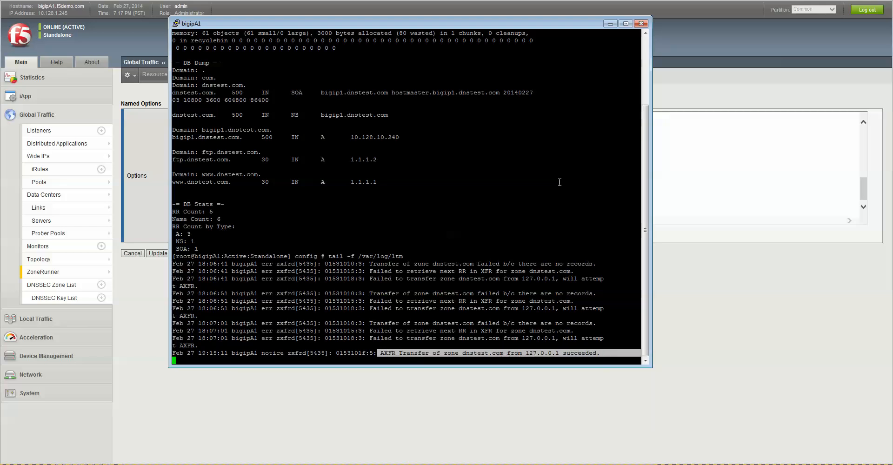
pyautogui.moveTo(641, 23)
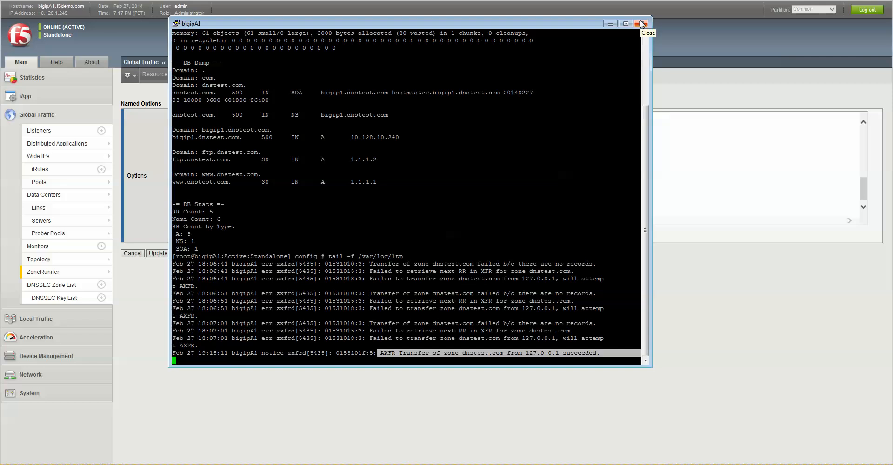
pyautogui.click(641, 23)
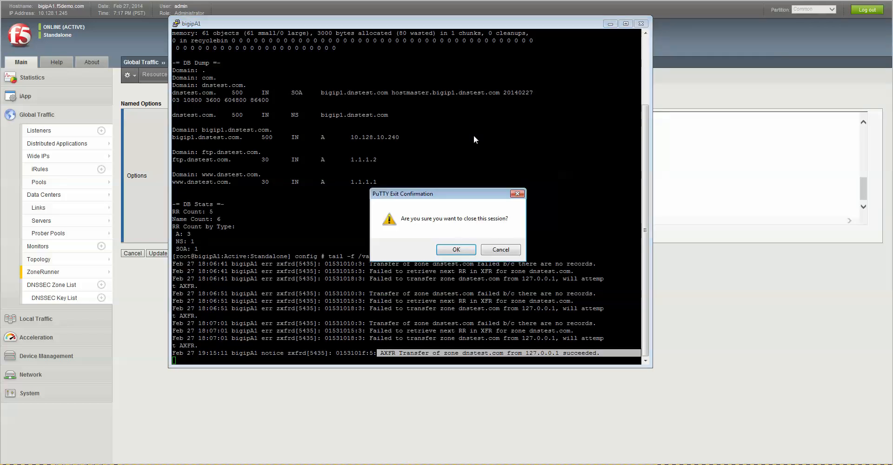
pyautogui.click(456, 249)
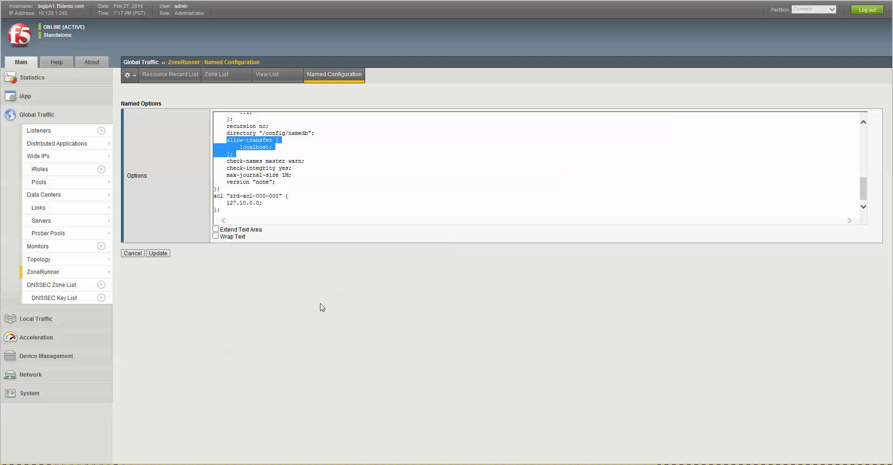
pyautogui.moveTo(327, 312)
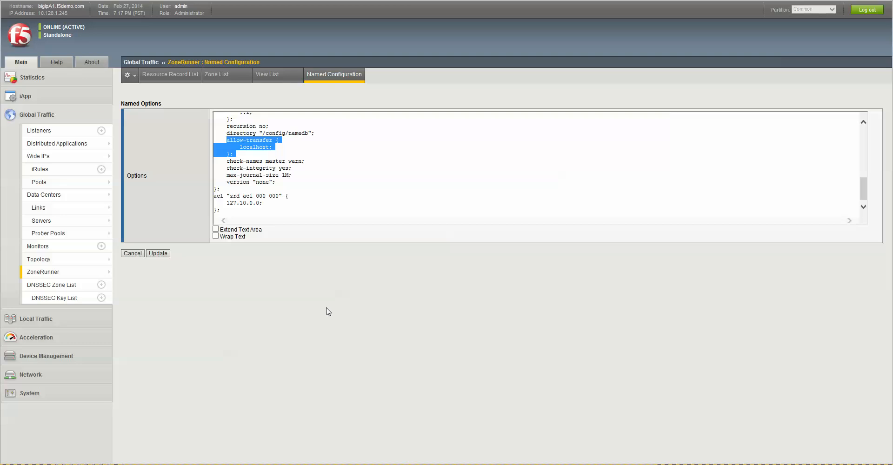
pyautogui.moveTo(716, 16)
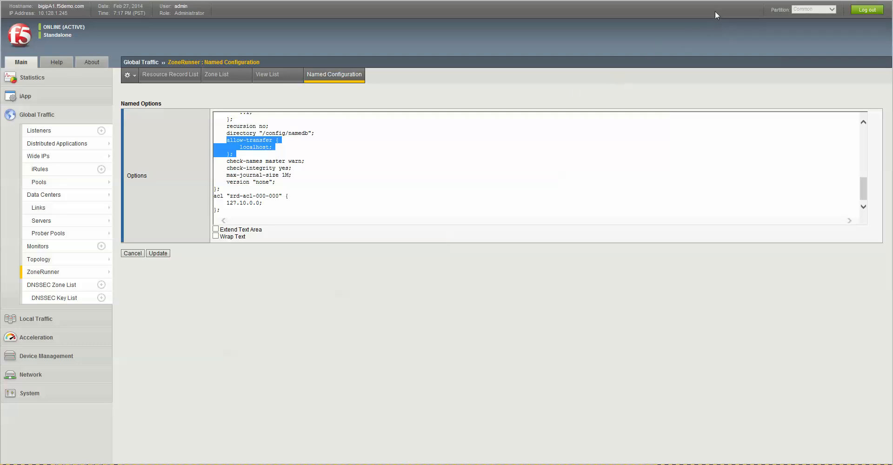